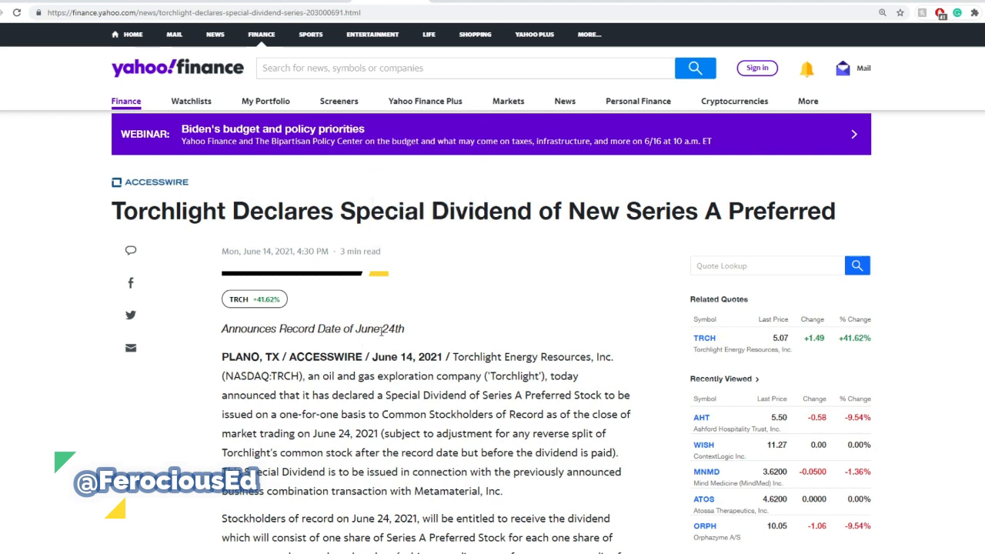
Highlight the dividend declaration: June 24th record date, common stockholders of record, one Series A share per common share
{"action": "left_click_drag", "start_coordinate": [335, 329], "coordinate": [395, 328]}
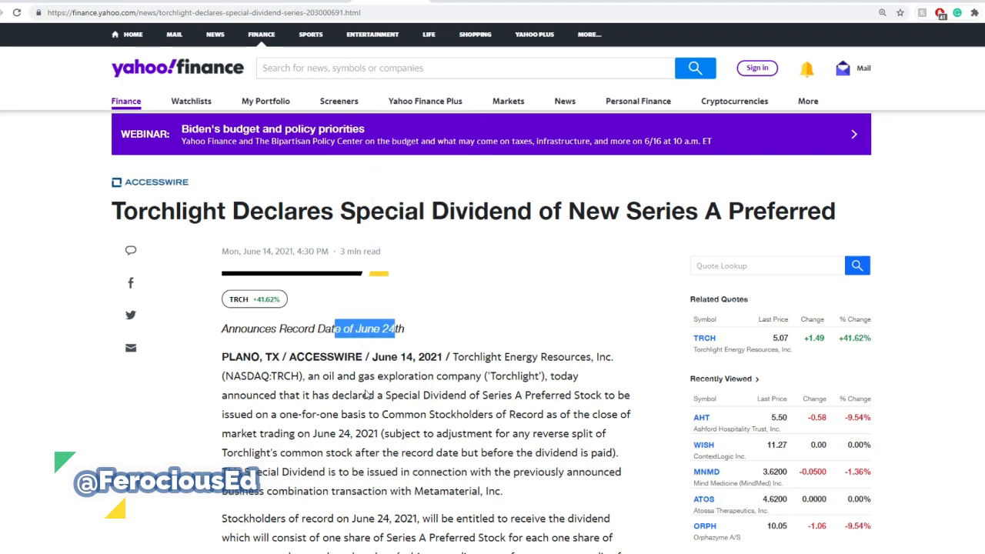
{"action": "mouse_move", "coordinate": [455, 428]}
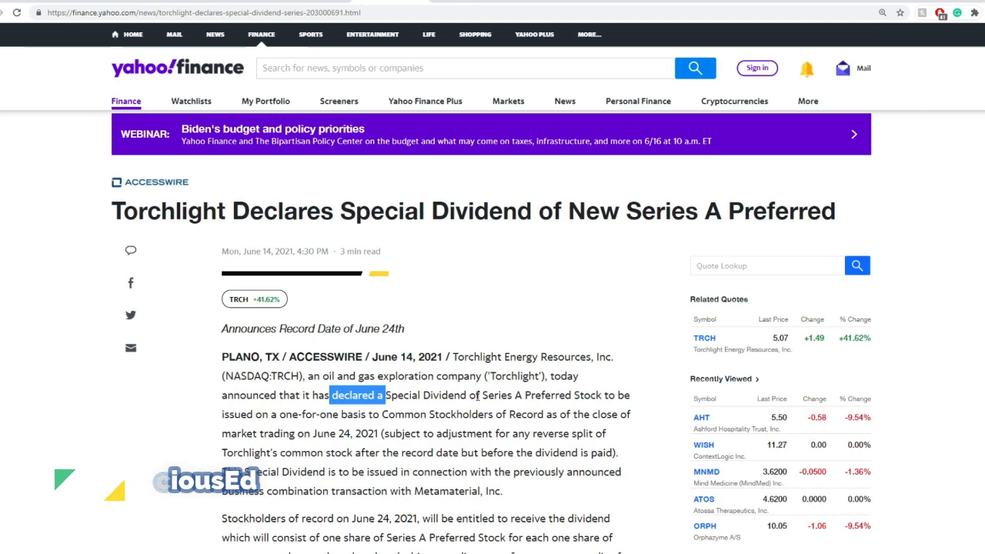
{"action": "double_click", "coordinate": [395, 413]}
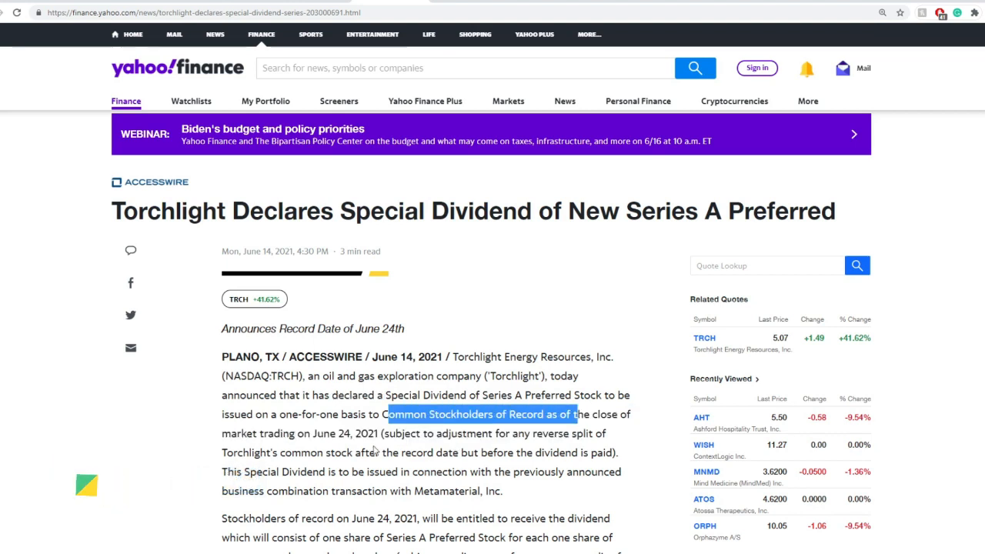
{"action": "left_click_drag", "start_coordinate": [577, 414], "coordinate": [354, 453]}
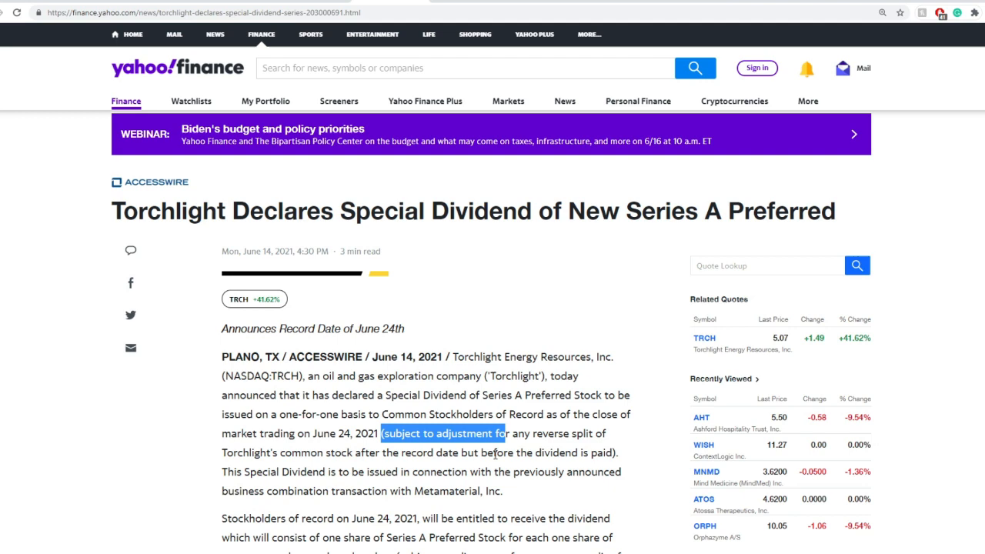
{"action": "scroll", "scroll_direction": "down", "scroll_amount": 3}
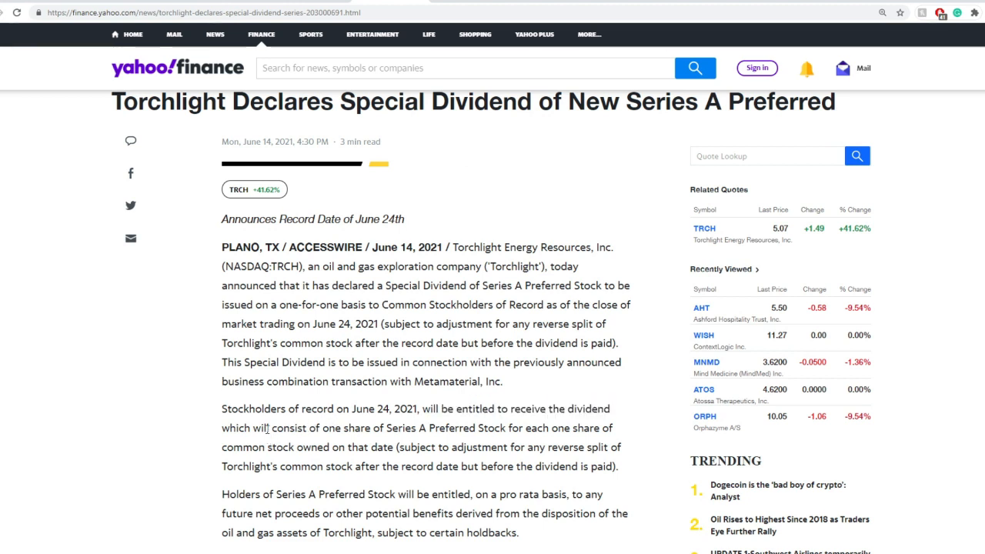
{"action": "left_click_drag", "start_coordinate": [267, 428], "coordinate": [431, 428]}
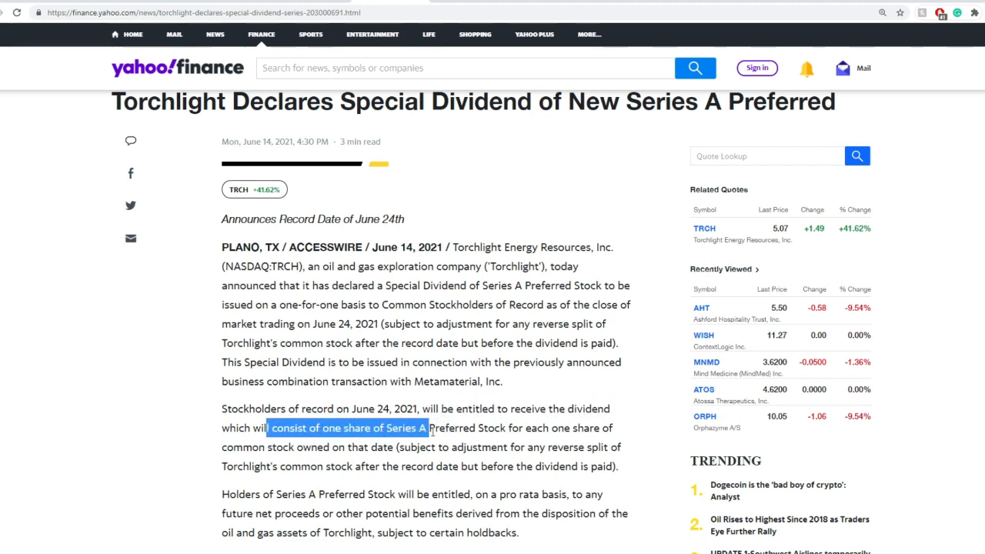
{"action": "left_click_drag", "start_coordinate": [430, 428], "coordinate": [590, 428]}
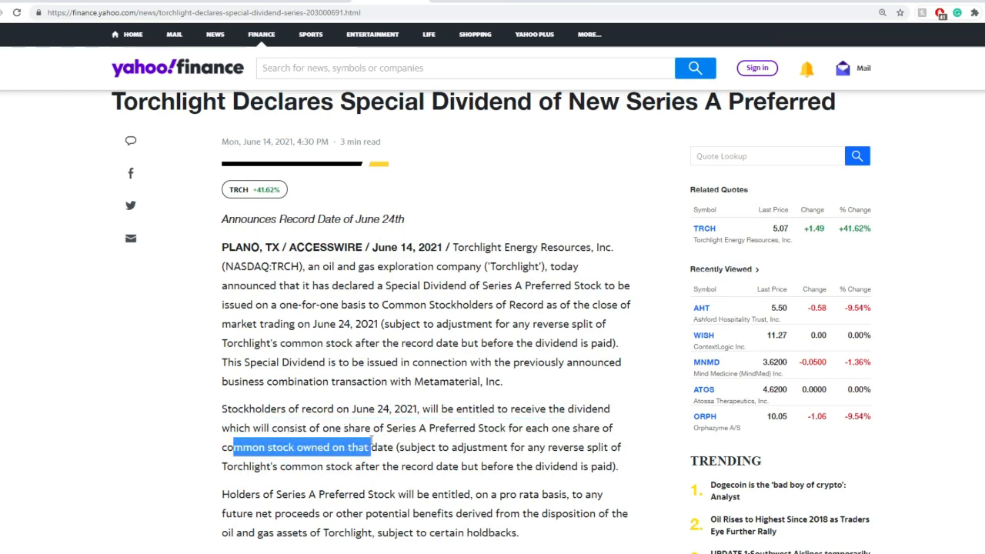
Highlight the Preferred Stock holders' entitlement to future net proceeds from disposition of the oil and gas assets
{"action": "scroll", "scroll_direction": "down", "scroll_amount": 3}
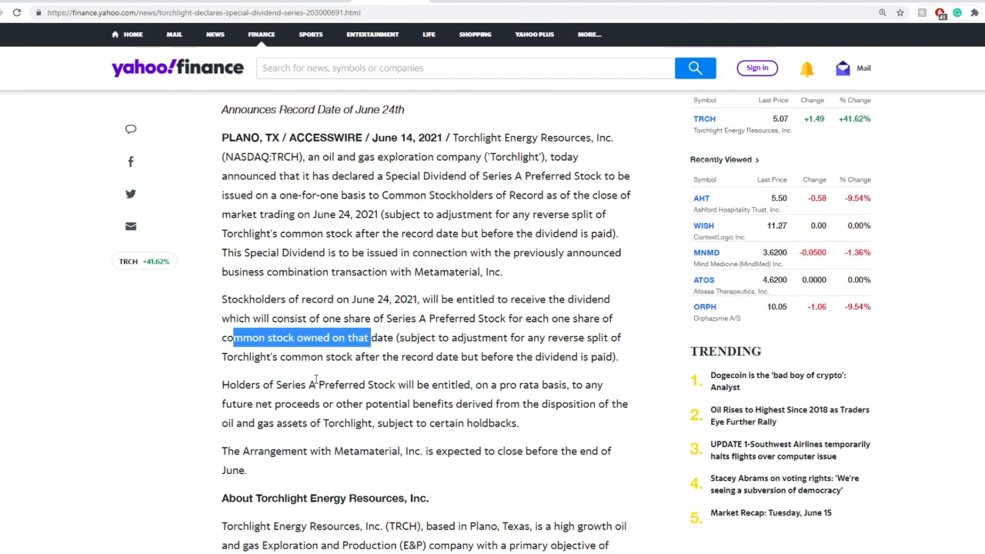
{"action": "left_click_drag", "start_coordinate": [317, 385], "coordinate": [499, 385]}
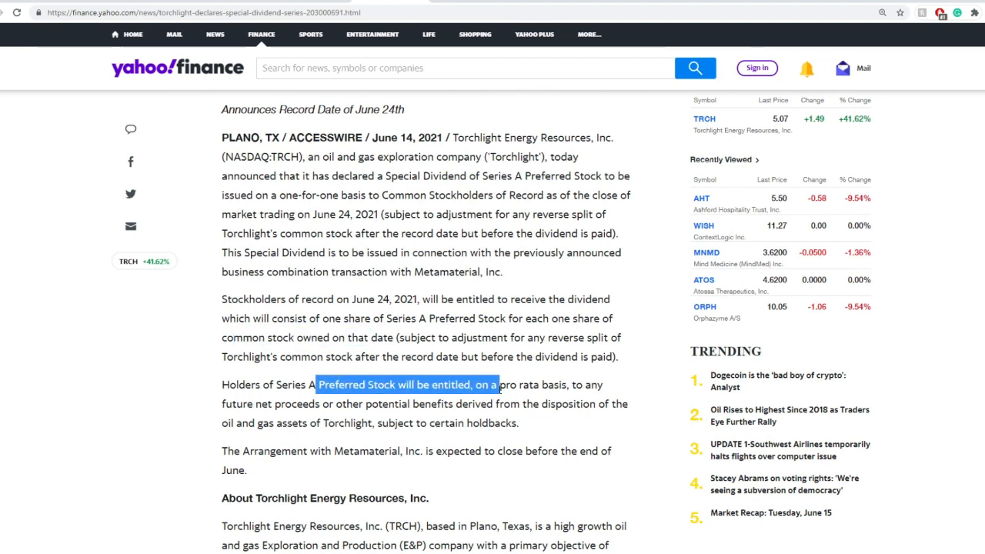
{"action": "left_click_drag", "start_coordinate": [499, 385], "coordinate": [543, 384]}
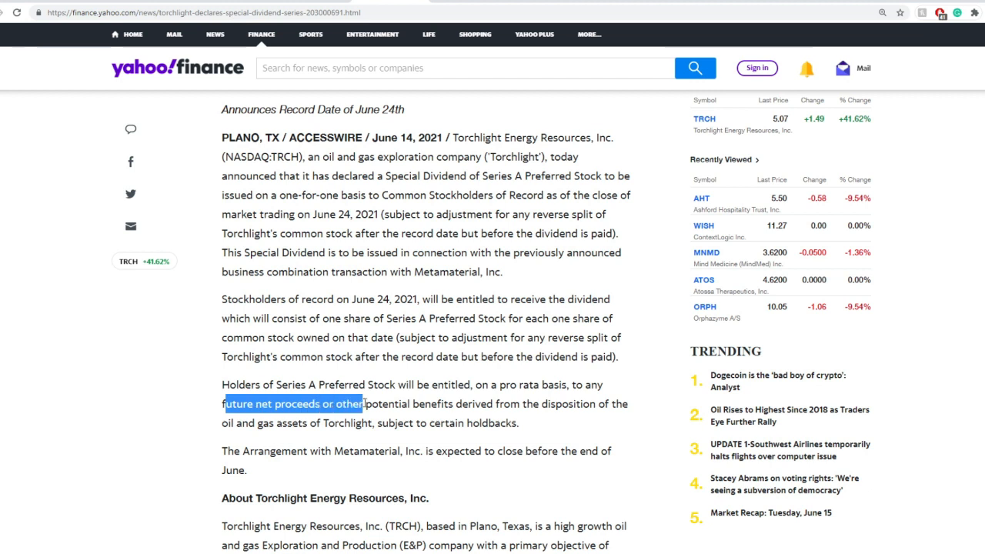
{"action": "mouse_move", "coordinate": [427, 411]}
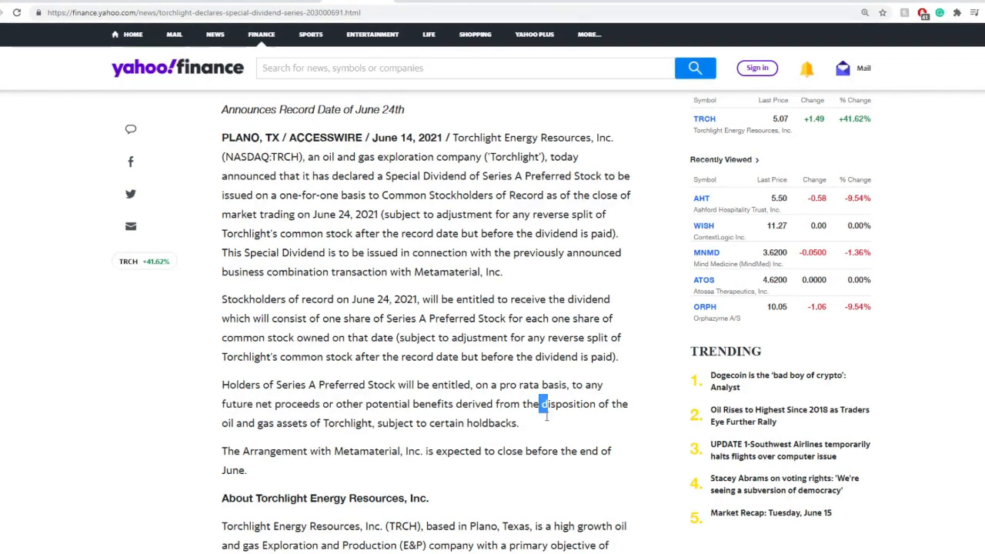
{"action": "left_click_drag", "start_coordinate": [543, 403], "coordinate": [518, 423]}
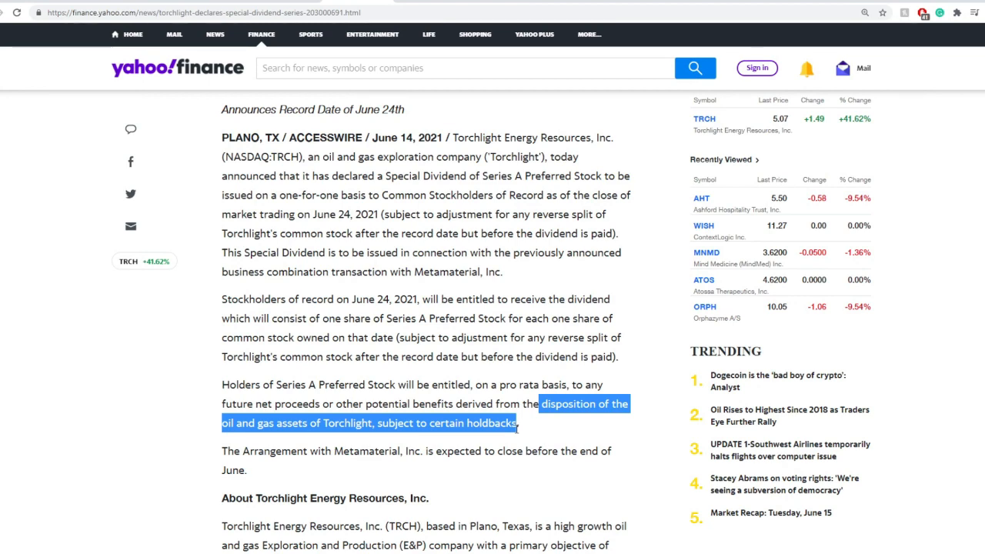
{"action": "scroll", "scroll_direction": "down", "scroll_amount": 3}
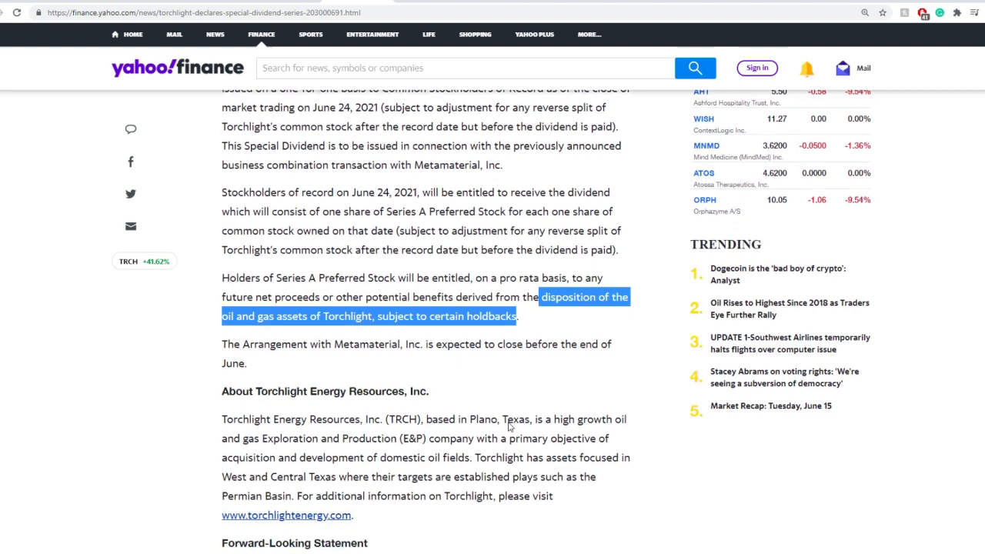
{"action": "scroll", "scroll_direction": "down", "scroll_amount": 3}
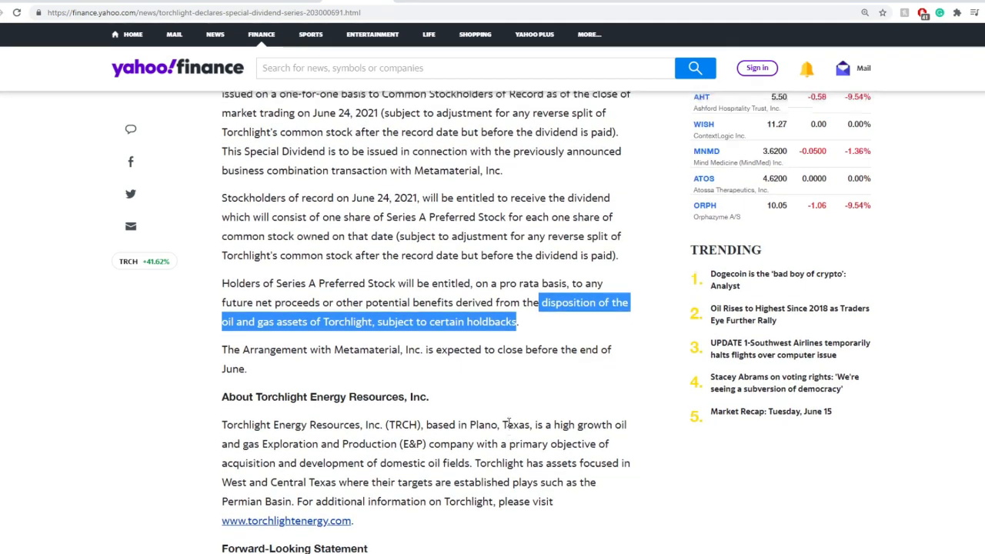
{"action": "scroll", "scroll_direction": "up", "scroll_amount": 3}
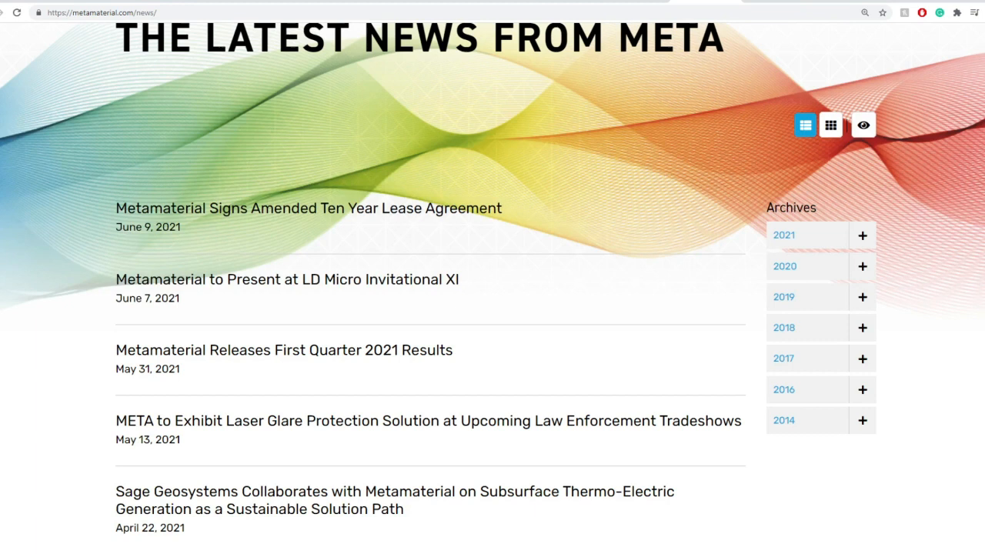
{"action": "mouse_move", "coordinate": [714, 4]}
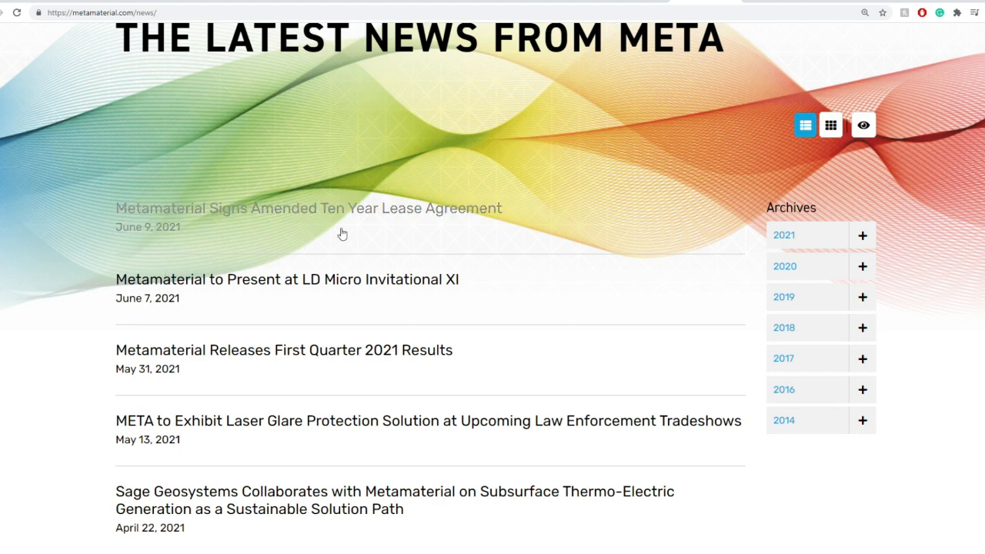
{"action": "mouse_move", "coordinate": [83, 282]}
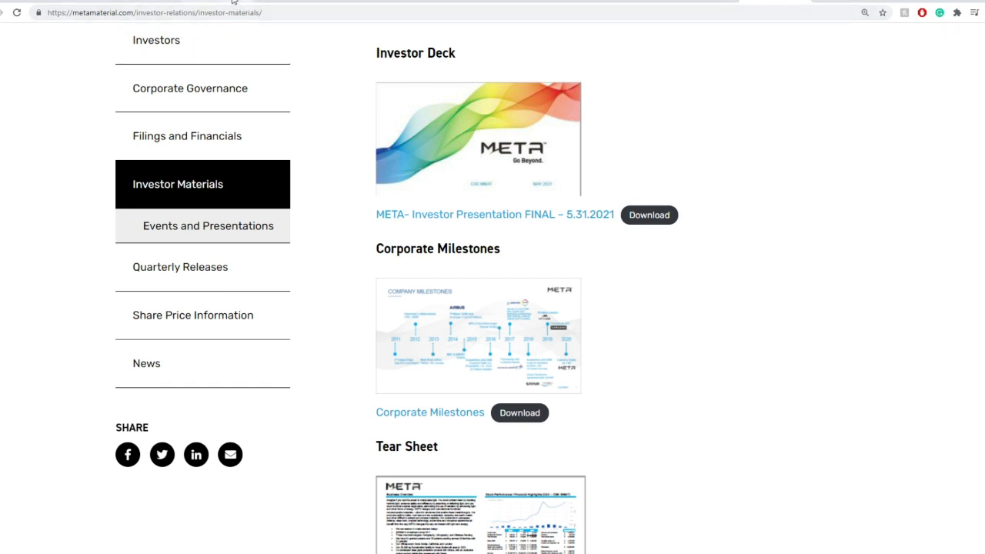
{"action": "mouse_move", "coordinate": [190, 7]}
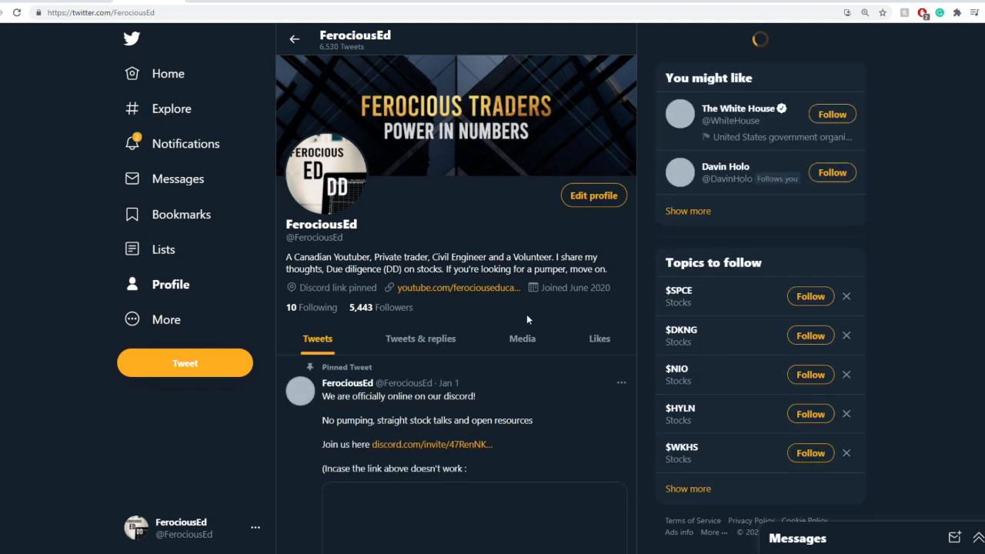
Search Twitter for the $trch cashtag and view the top results
{"action": "scroll", "scroll_direction": "down", "scroll_amount": 3}
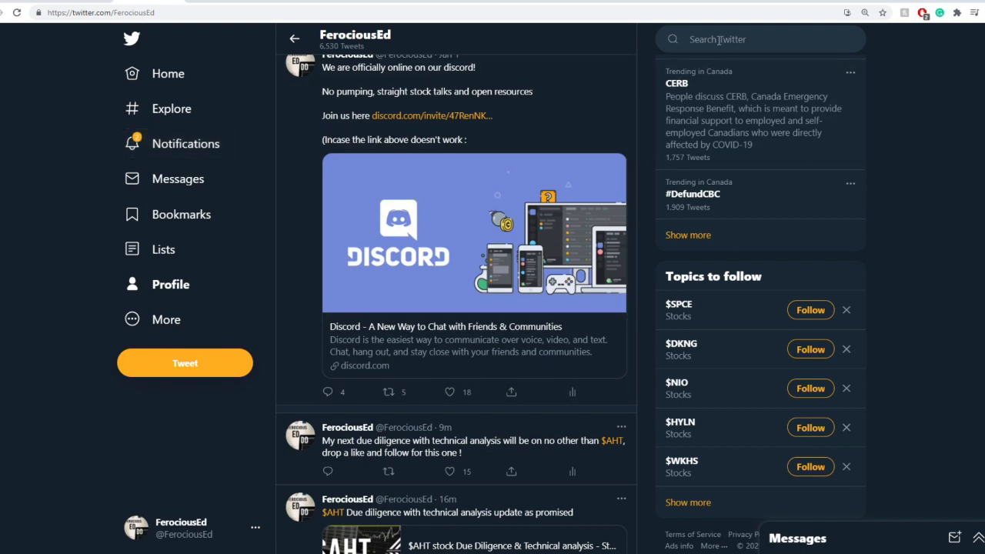
{"action": "left_click", "coordinate": [760, 39]}
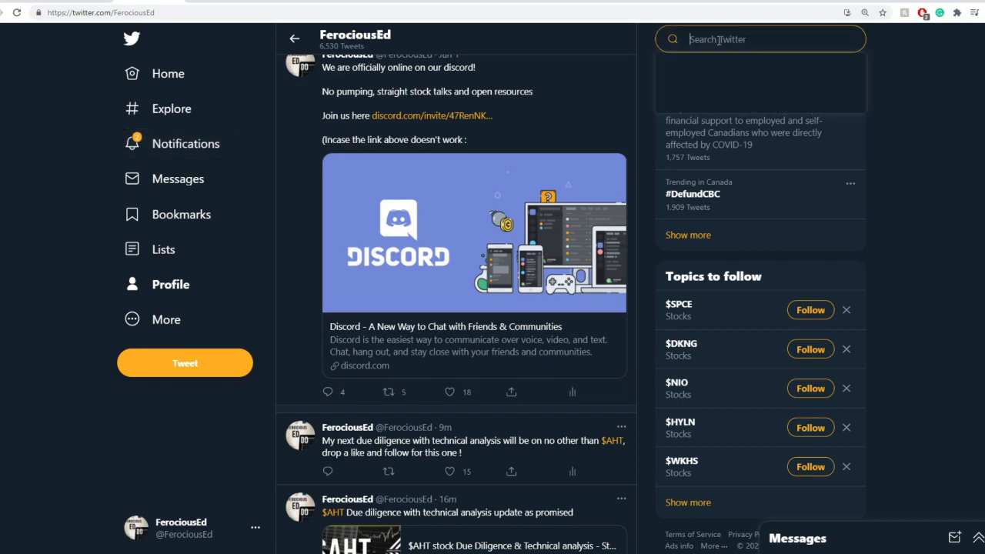
{"action": "type", "text": "$trch"}
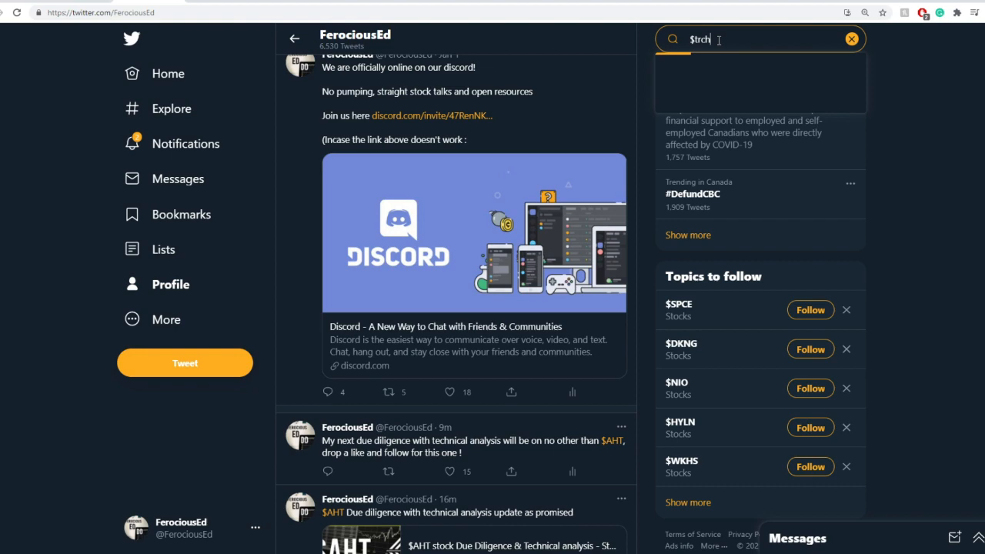
{"action": "key", "text": "enter"}
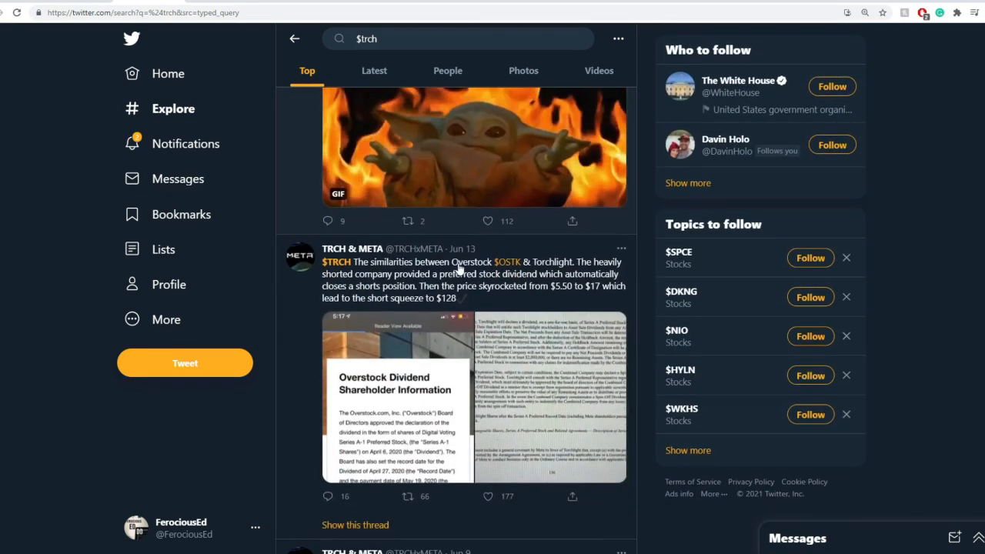
{"action": "scroll", "scroll_direction": "down", "scroll_amount": 3}
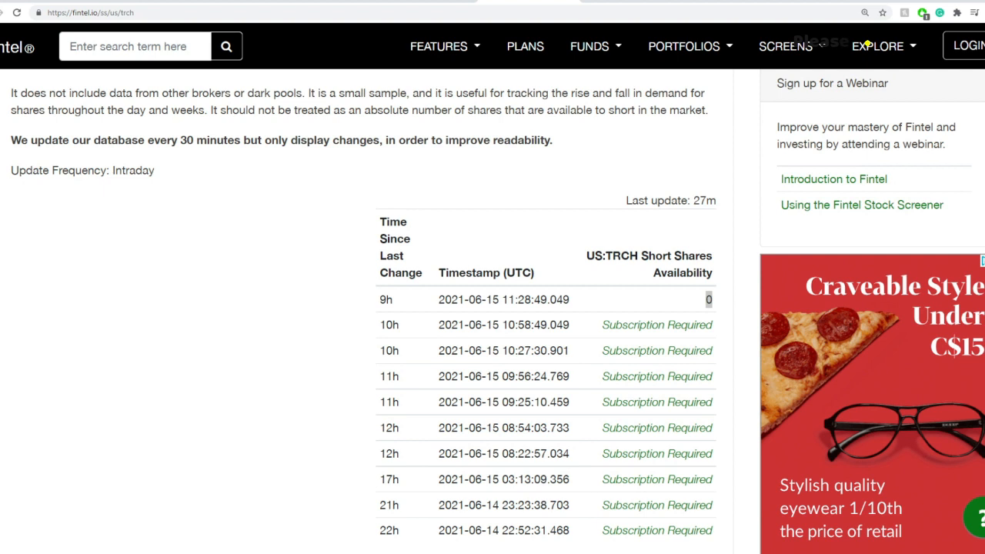
{"action": "mouse_move", "coordinate": [866, 44]}
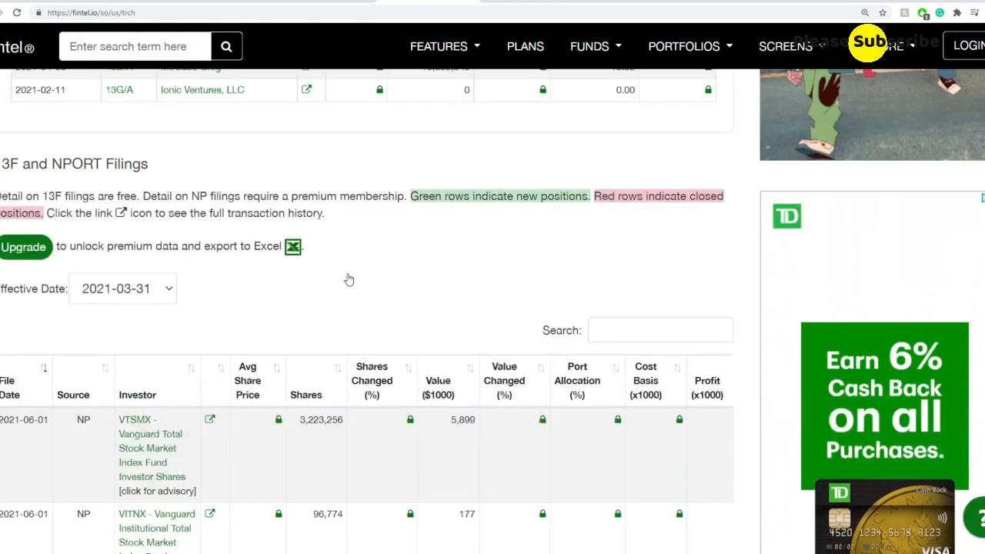
Scroll through Fintel's TRCH ownership page with the 13D/G and 13F filings
{"action": "scroll", "scroll_direction": "up", "scroll_amount": 3}
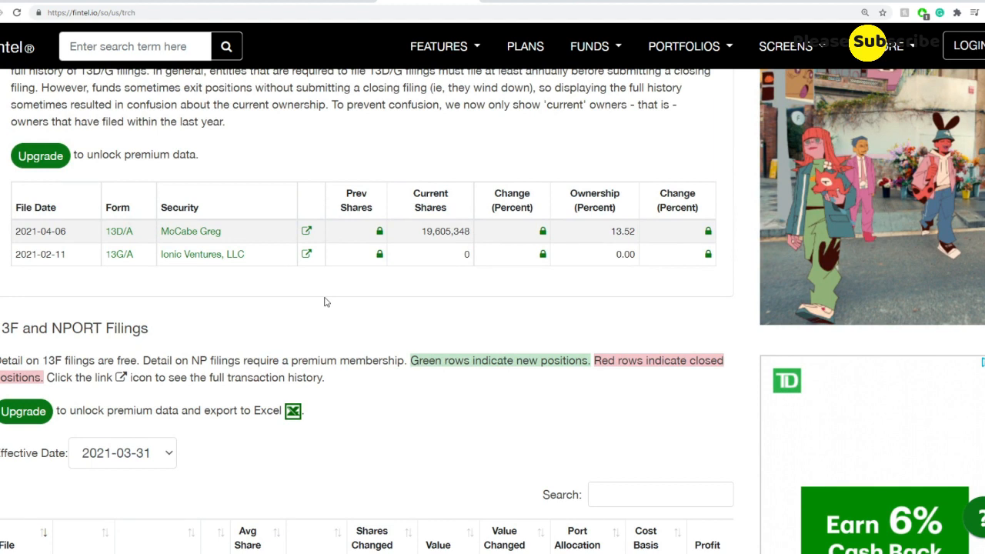
{"action": "mouse_move", "coordinate": [311, 304]}
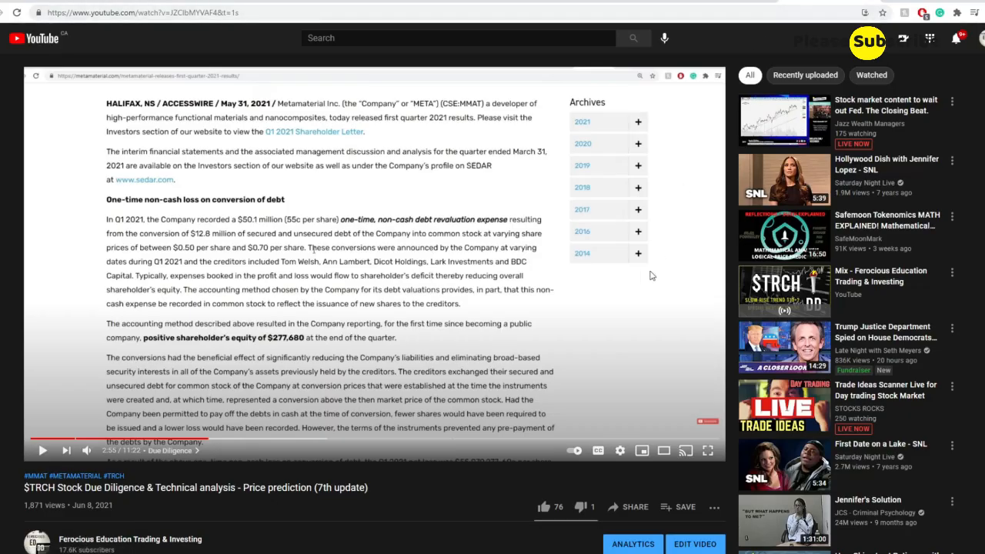
Start the $TRCH Stock Due Diligence & Technical analysis (7th update) video player
{"action": "left_click", "coordinate": [42, 450]}
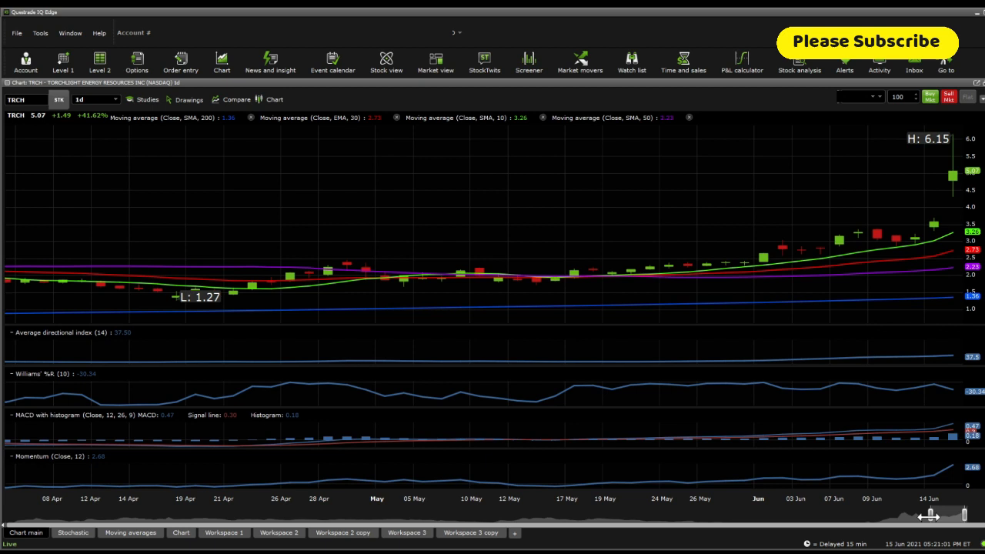
{"action": "mouse_move", "coordinate": [895, 400]}
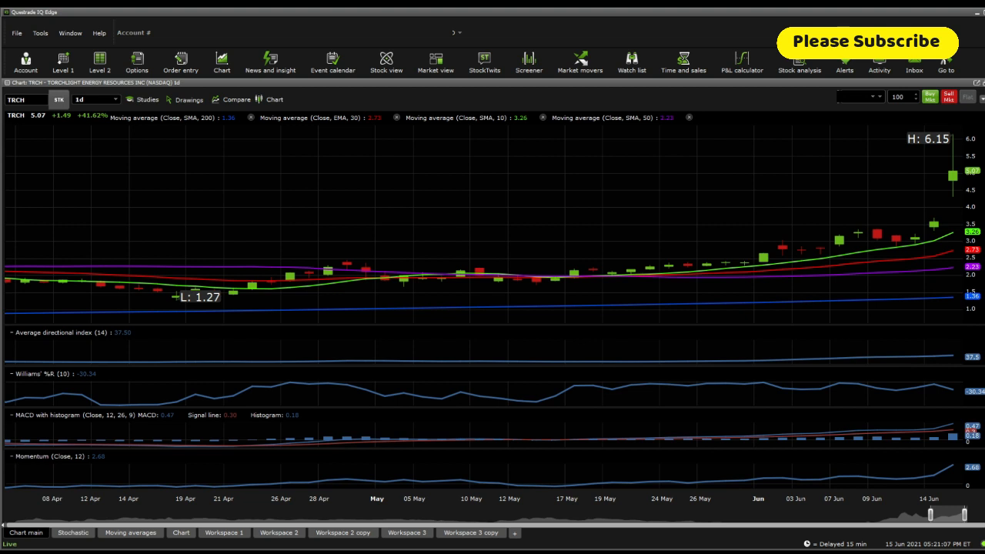
{"action": "mouse_move", "coordinate": [795, 269]}
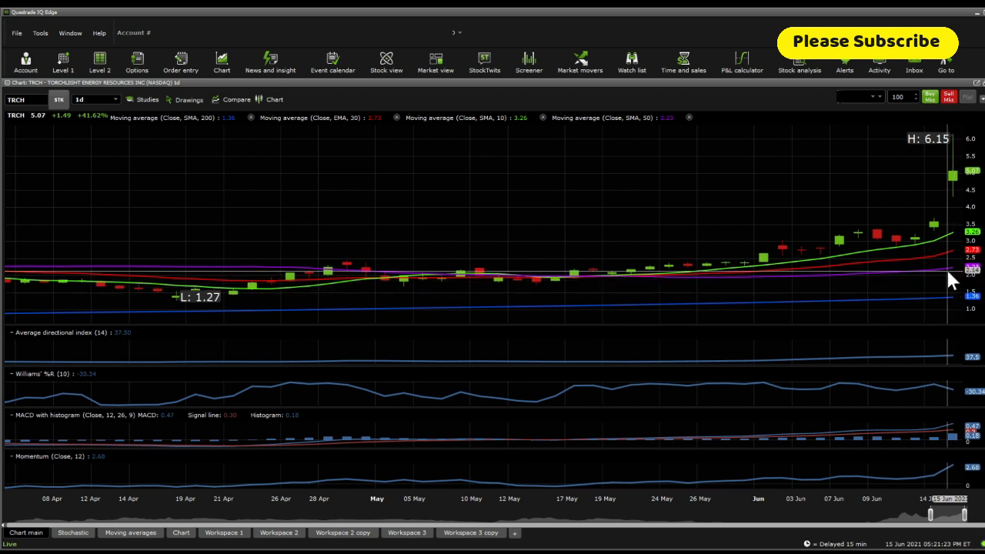
{"action": "mouse_move", "coordinate": [906, 323]}
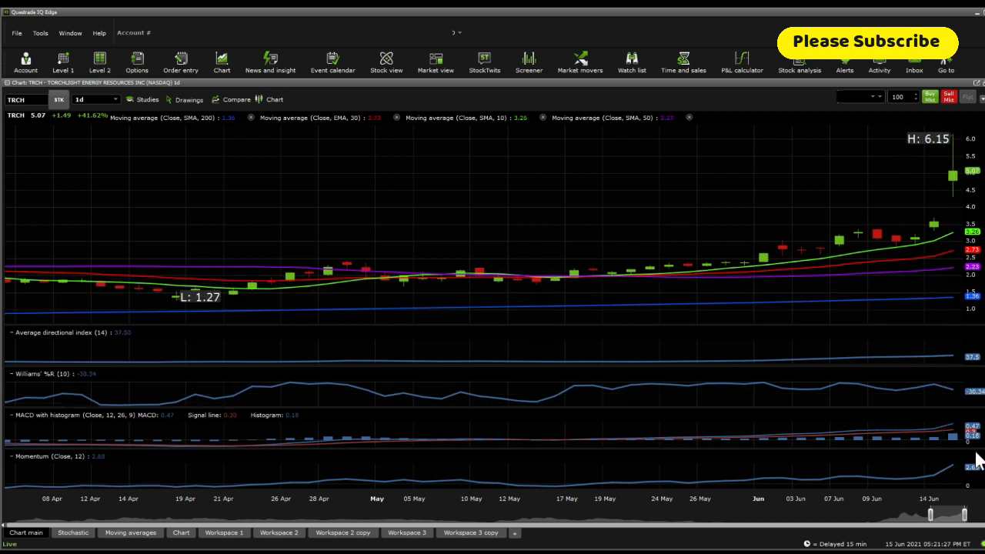
{"action": "mouse_move", "coordinate": [964, 419]}
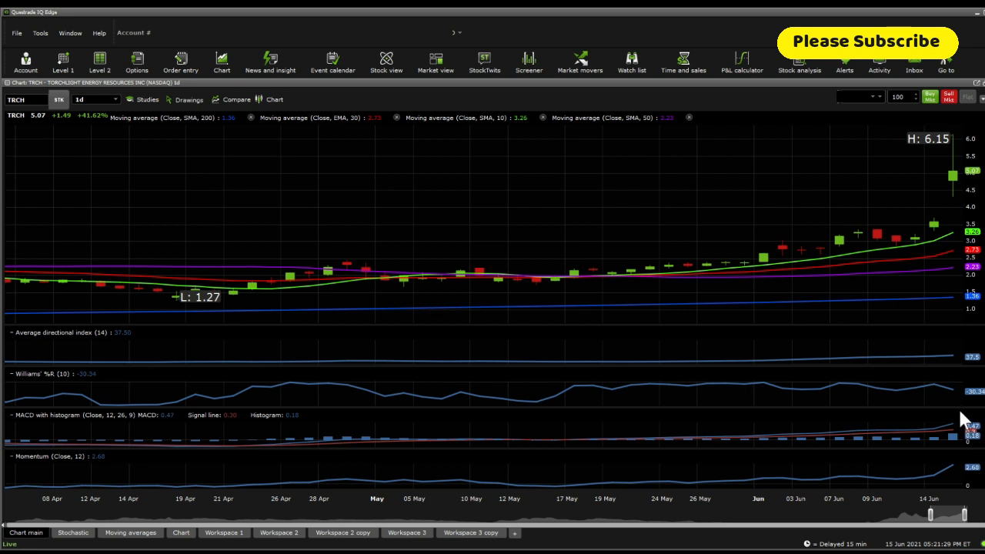
{"action": "mouse_move", "coordinate": [965, 512]}
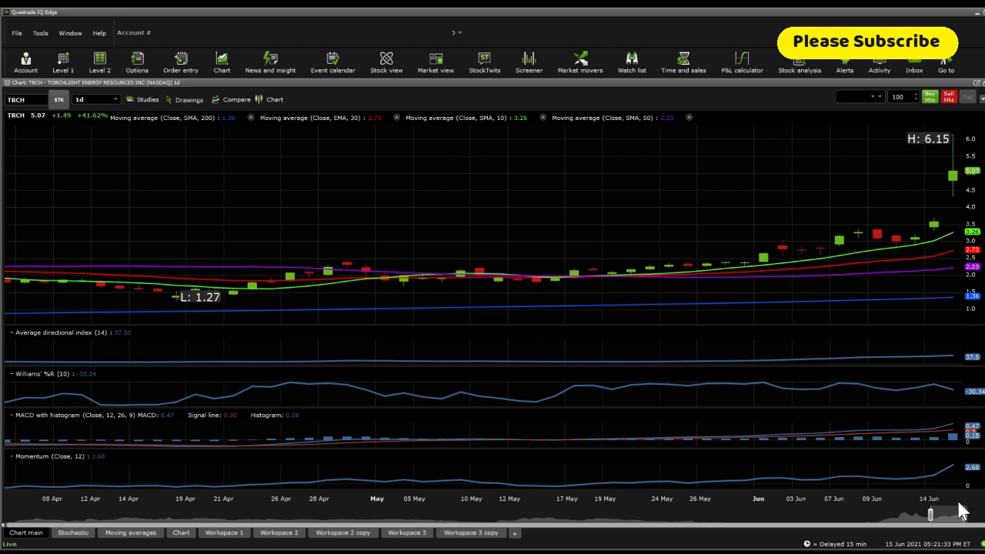
{"action": "mouse_move", "coordinate": [826, 519]}
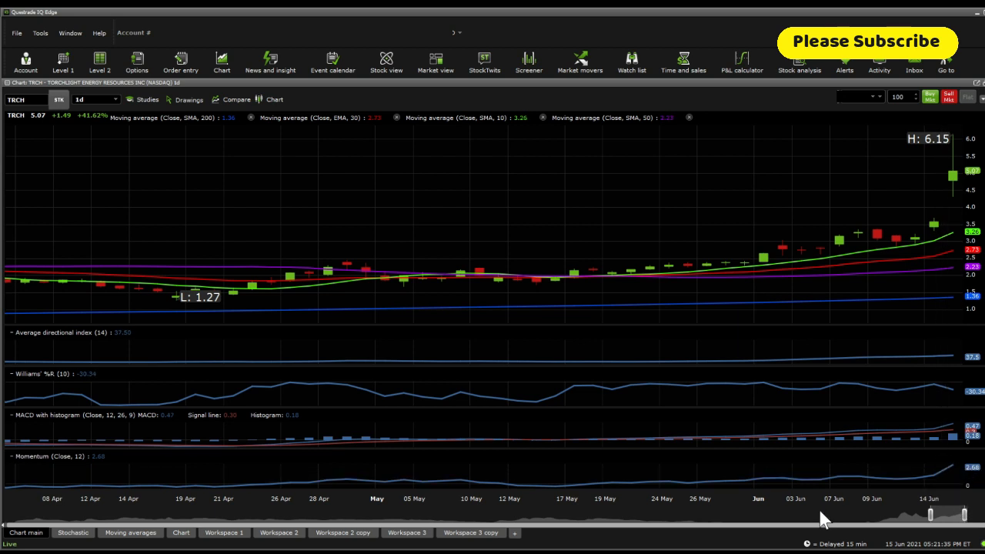
Switch the TRCH daily chart to the Stochastic workspace with fast and slow stochastic panels
{"action": "left_click", "coordinate": [72, 533]}
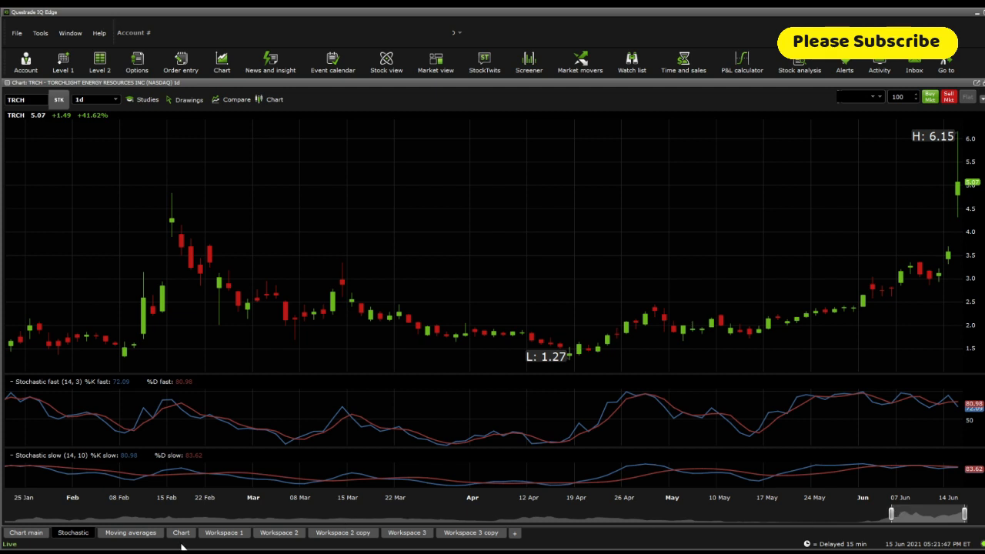
Show the Moving averages workspace with Bollinger bands and volume, zoomed to late May through mid June
{"action": "left_click", "coordinate": [130, 532]}
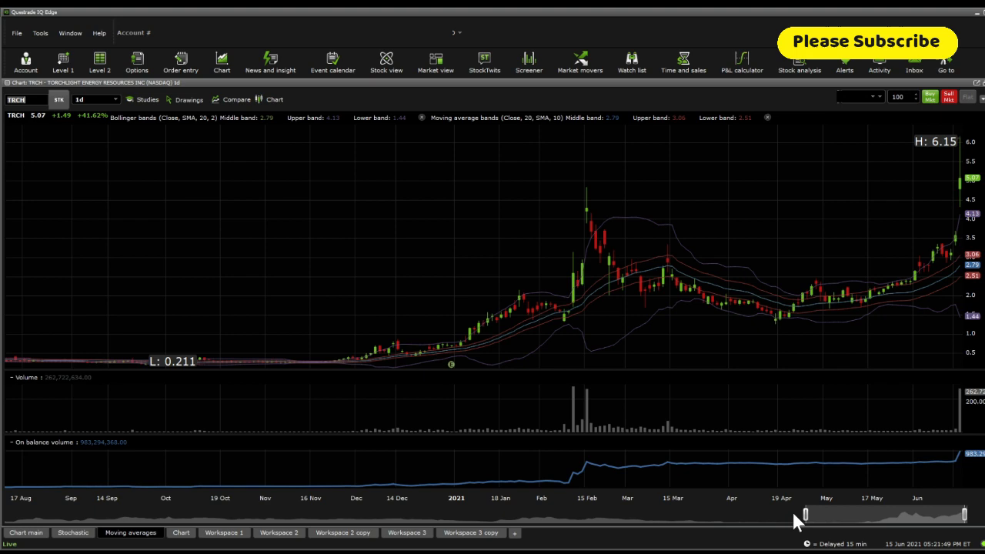
{"action": "left_click_drag", "start_coordinate": [805, 514], "coordinate": [824, 514]}
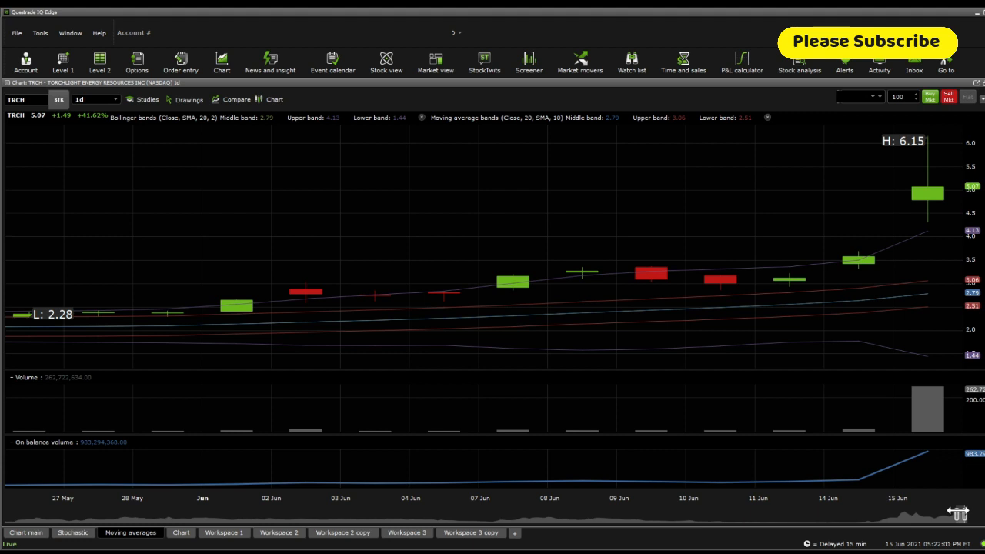
{"action": "mouse_move", "coordinate": [900, 266]}
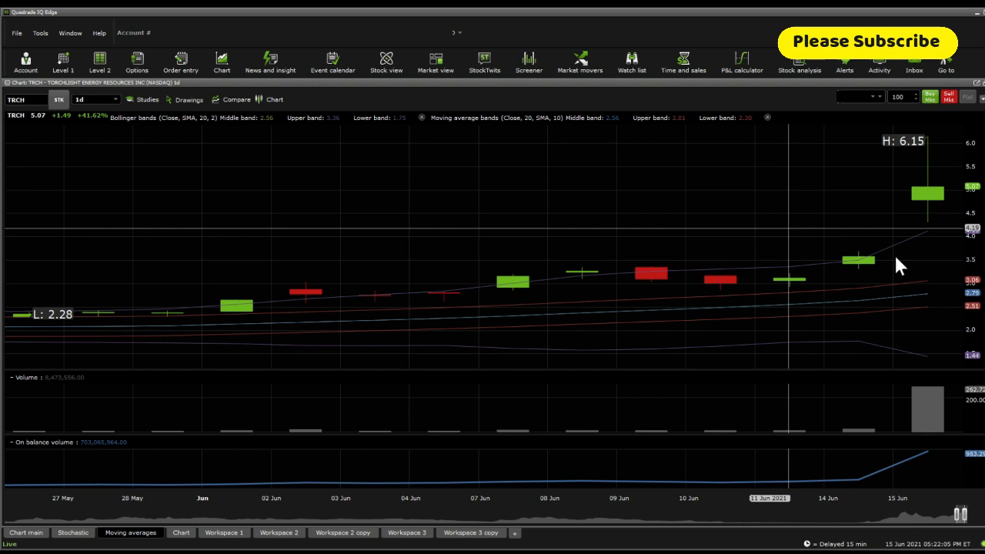
{"action": "mouse_move", "coordinate": [89, 455]}
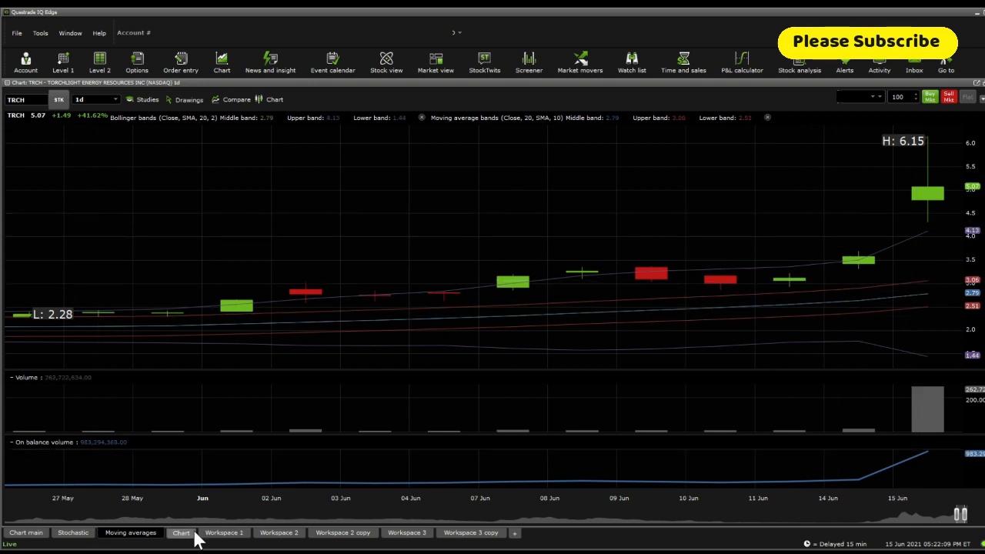
On the plain Chart workspace, draw a Fibonacci retracement from the low to the 6.15 high, then remove it
{"action": "left_click", "coordinate": [181, 532]}
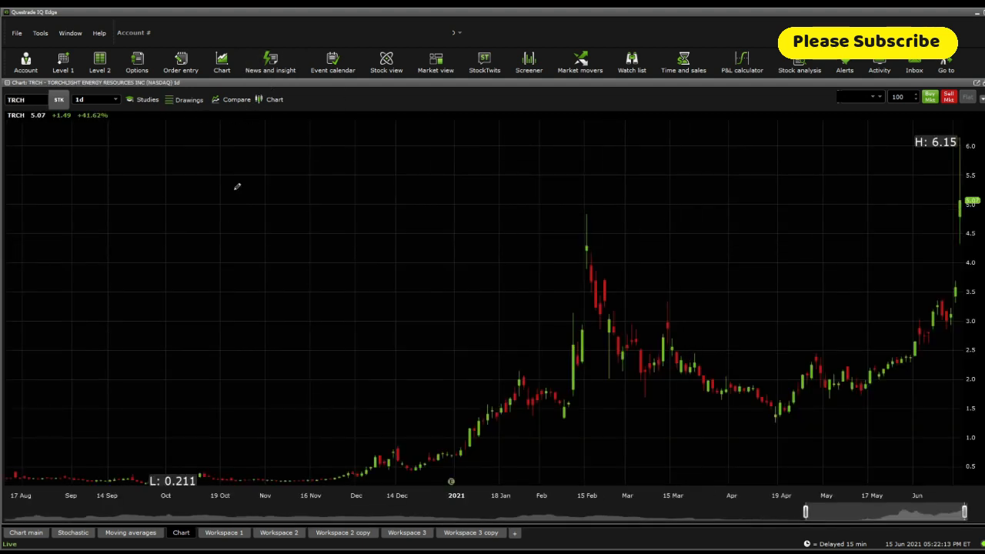
{"action": "mouse_move", "coordinate": [796, 135]}
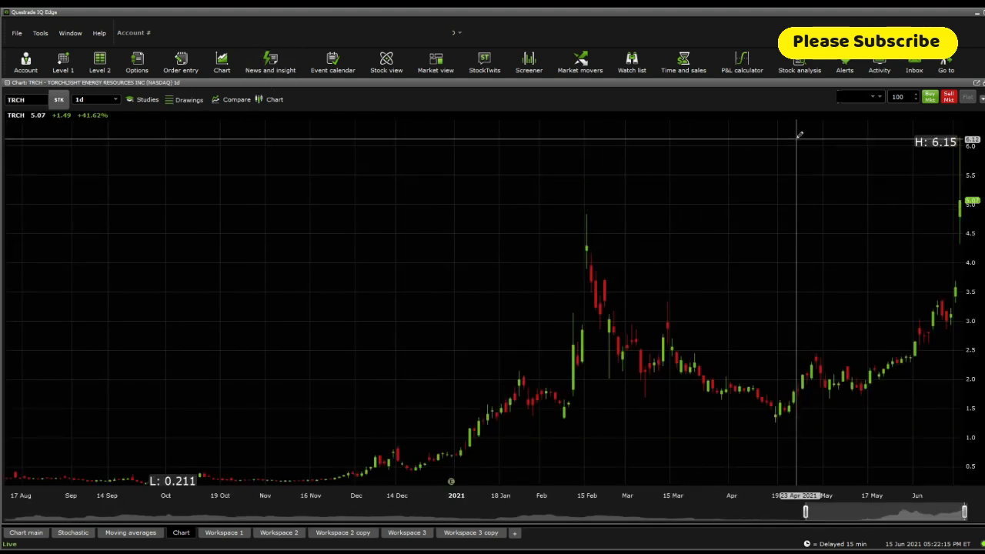
{"action": "left_click_drag", "start_coordinate": [712, 389], "coordinate": [799, 133]}
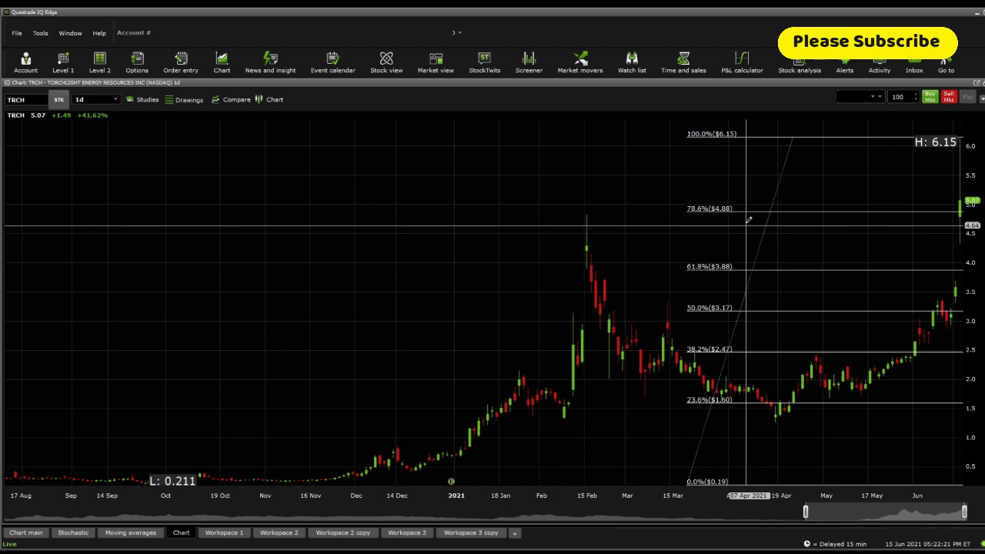
{"action": "mouse_move", "coordinate": [762, 254]}
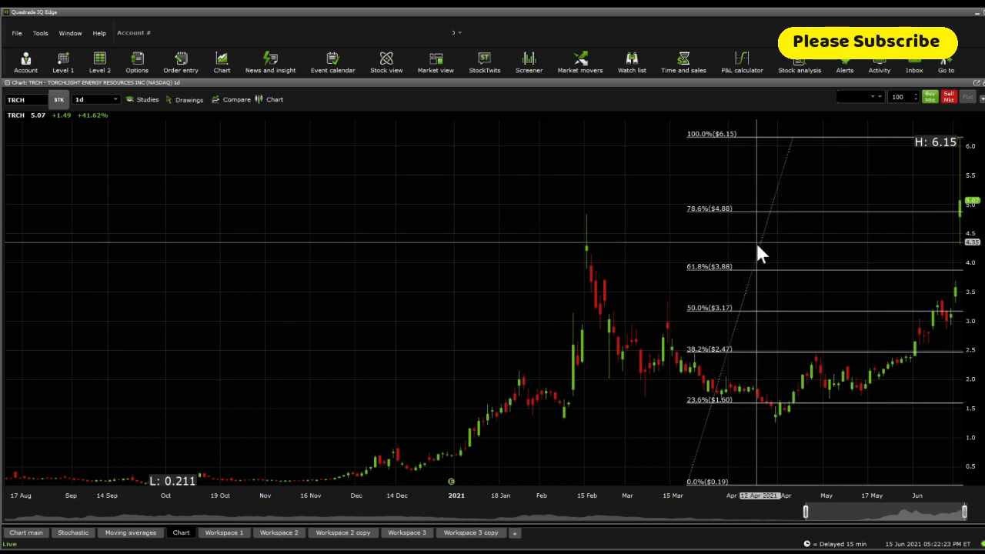
{"action": "left_click_drag", "start_coordinate": [762, 254], "coordinate": [787, 312]}
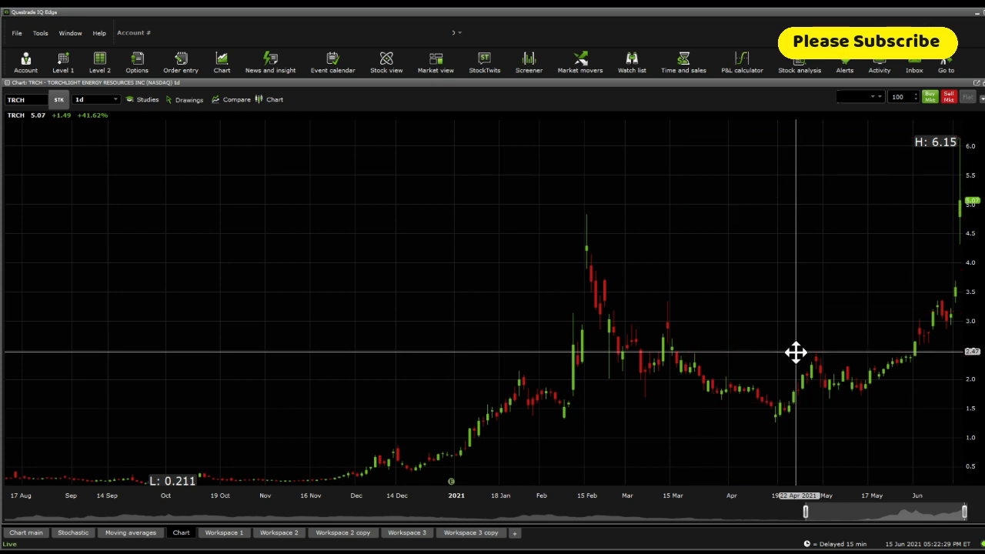
{"action": "mouse_move", "coordinate": [235, 177]}
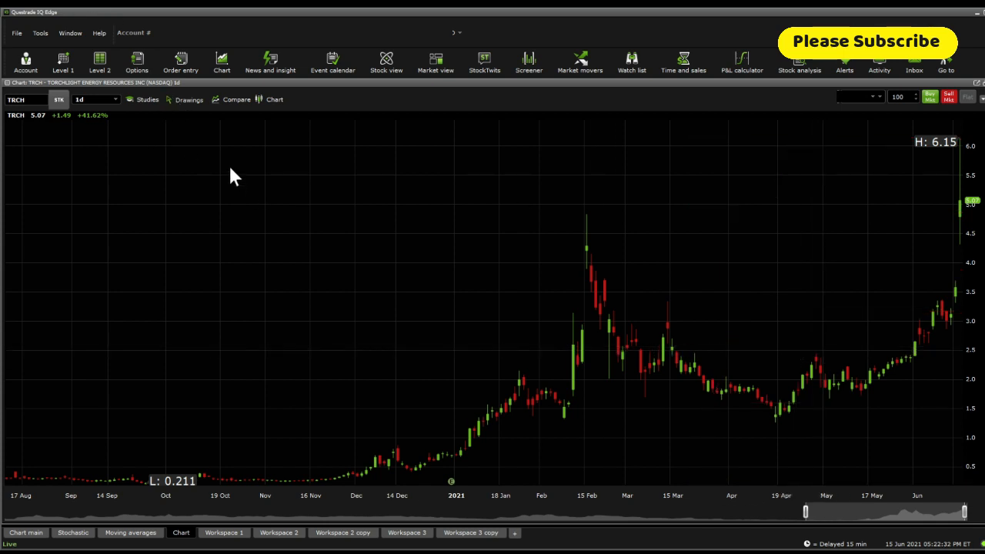
{"action": "mouse_move", "coordinate": [905, 204]}
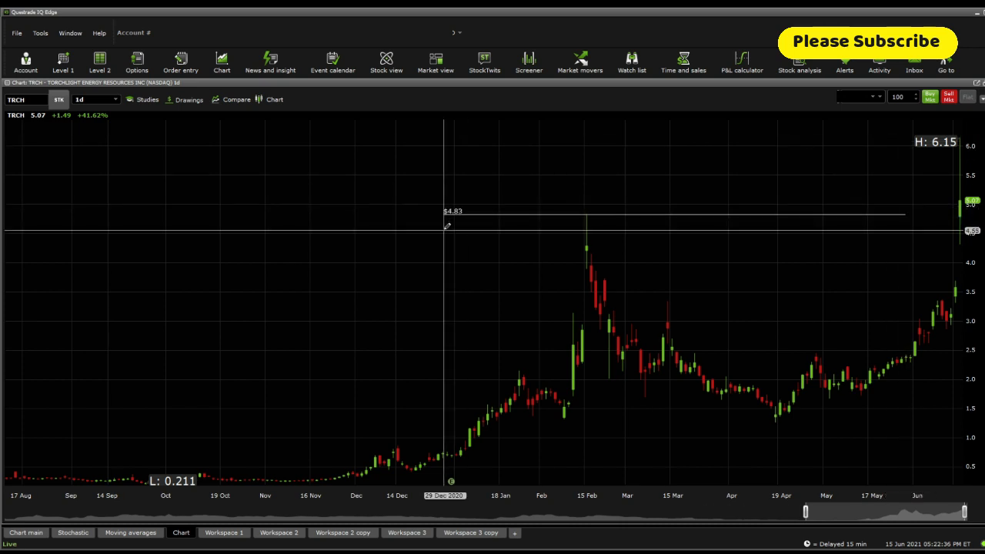
{"action": "mouse_move", "coordinate": [451, 245]}
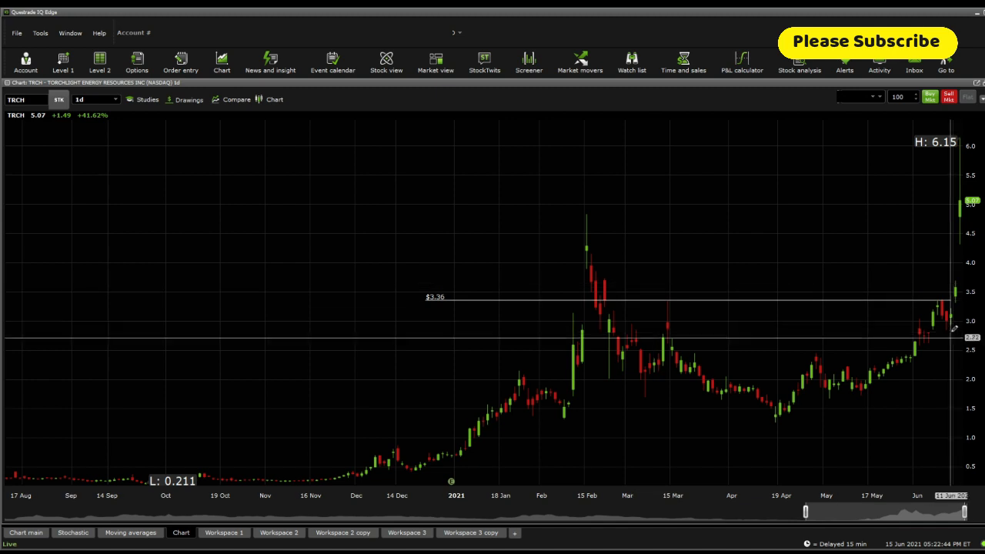
{"action": "mouse_move", "coordinate": [467, 331]}
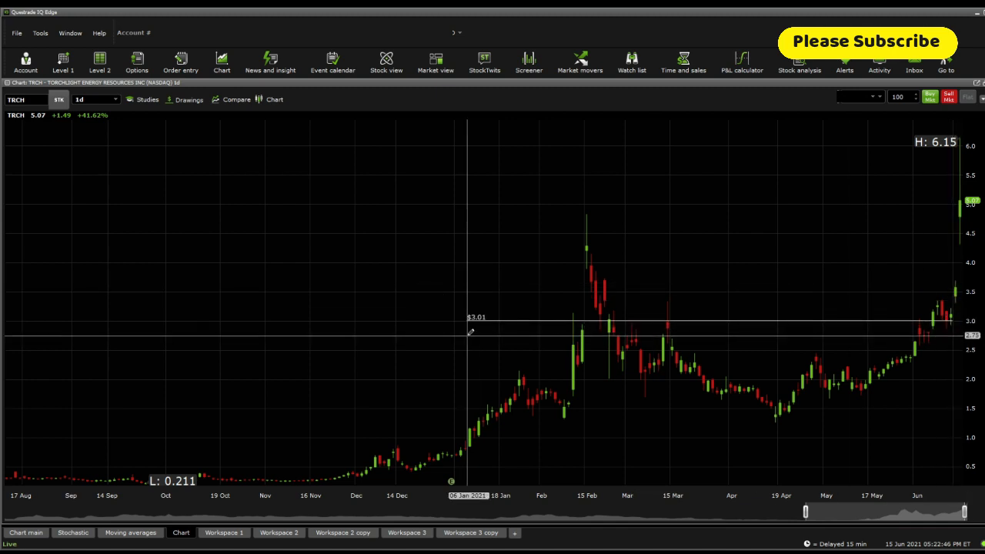
{"action": "mouse_move", "coordinate": [472, 342]}
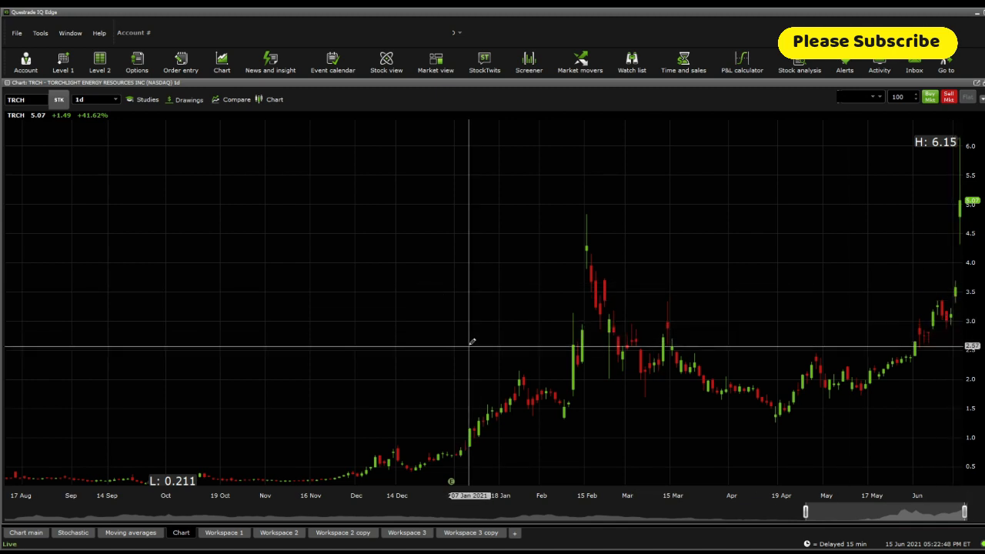
{"action": "mouse_move", "coordinate": [943, 351]}
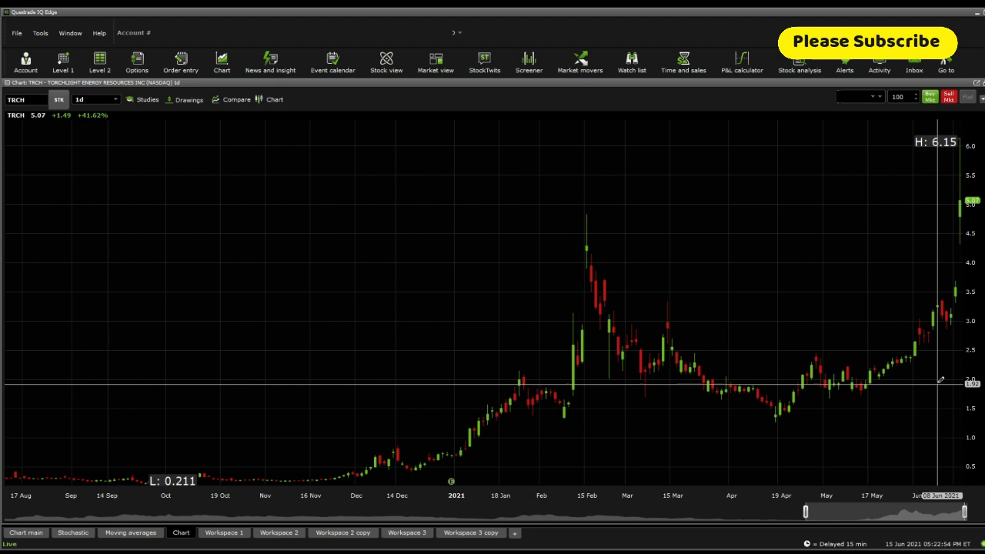
{"action": "mouse_move", "coordinate": [419, 388]}
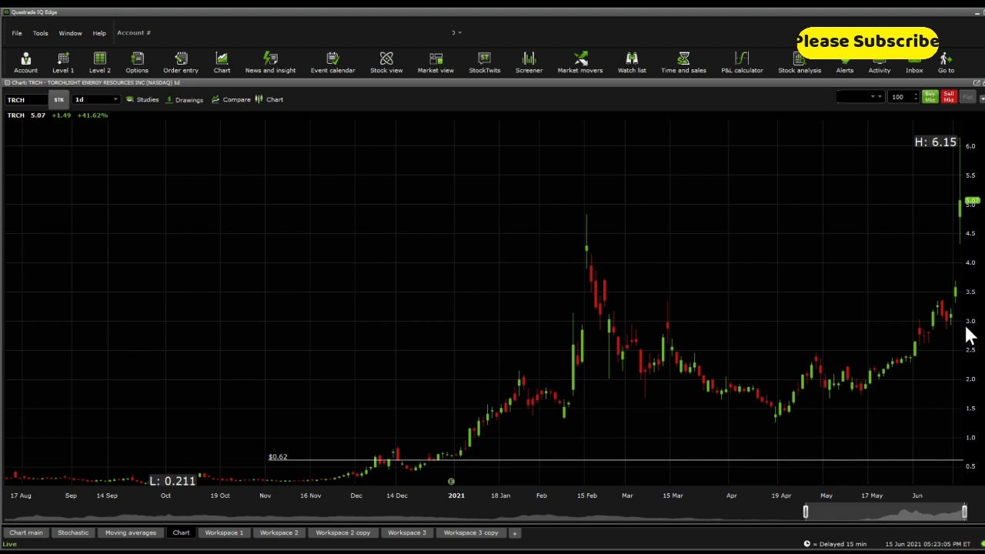
{"action": "mouse_move", "coordinate": [935, 200]}
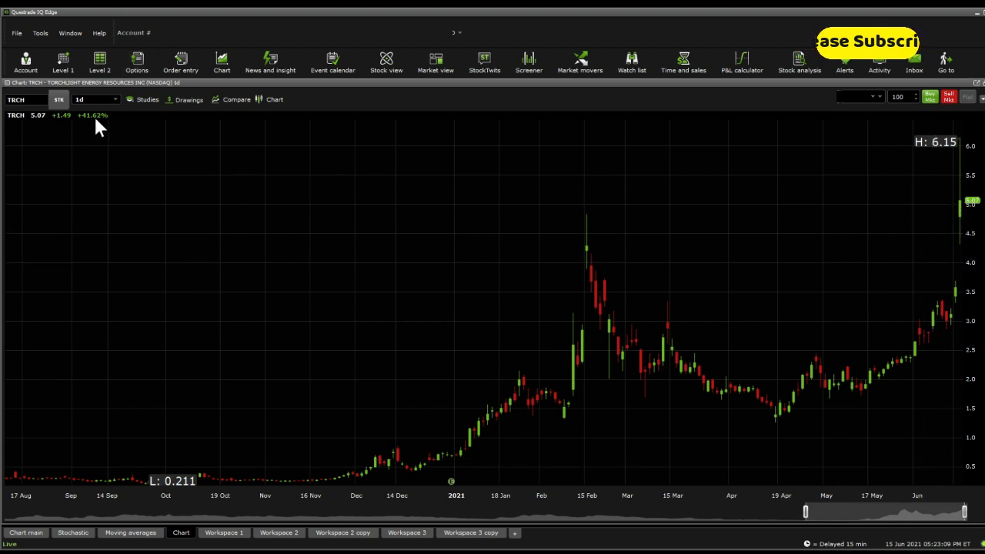
Change the TRCH chart interval to 5d:1hr hourly candles
{"action": "left_click", "coordinate": [95, 99]}
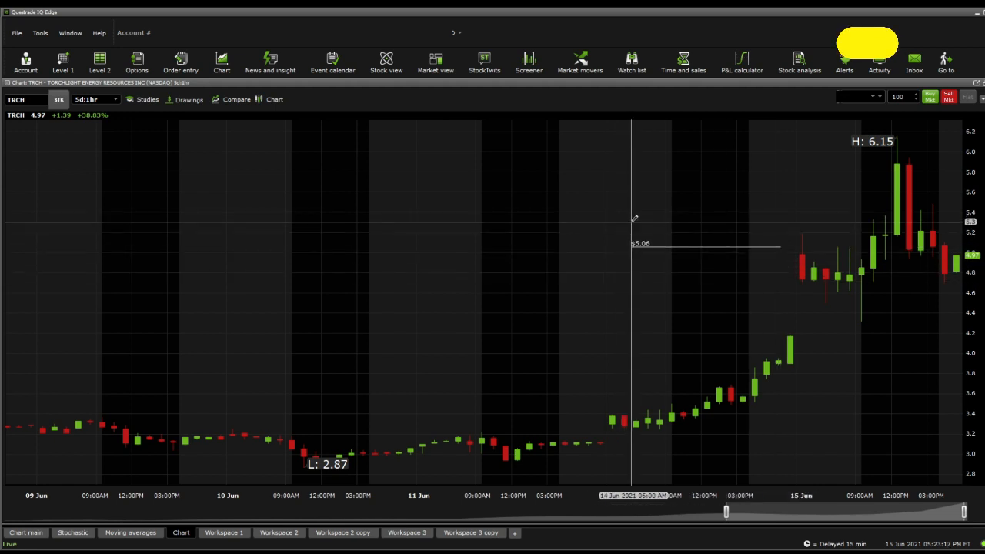
{"action": "mouse_move", "coordinate": [631, 228]}
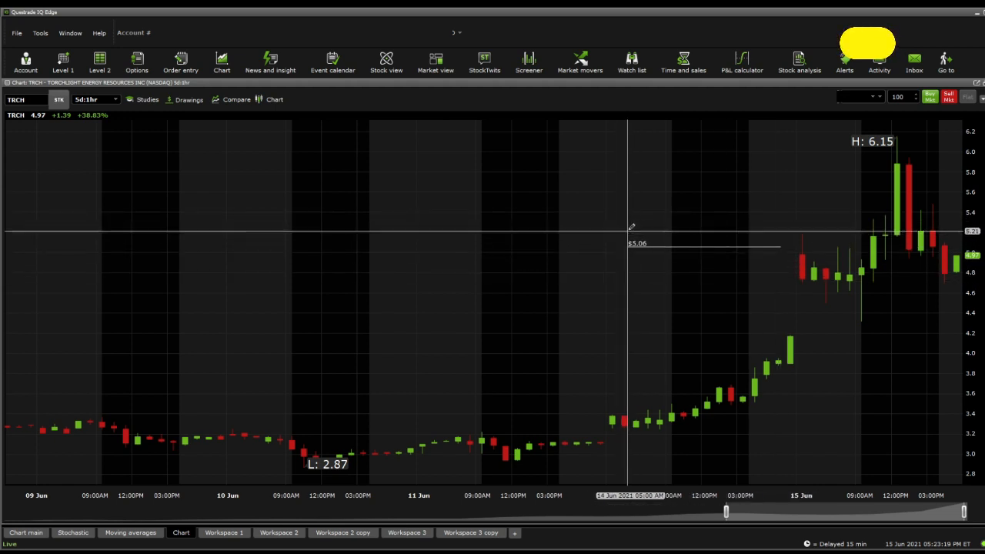
{"action": "mouse_move", "coordinate": [729, 167]}
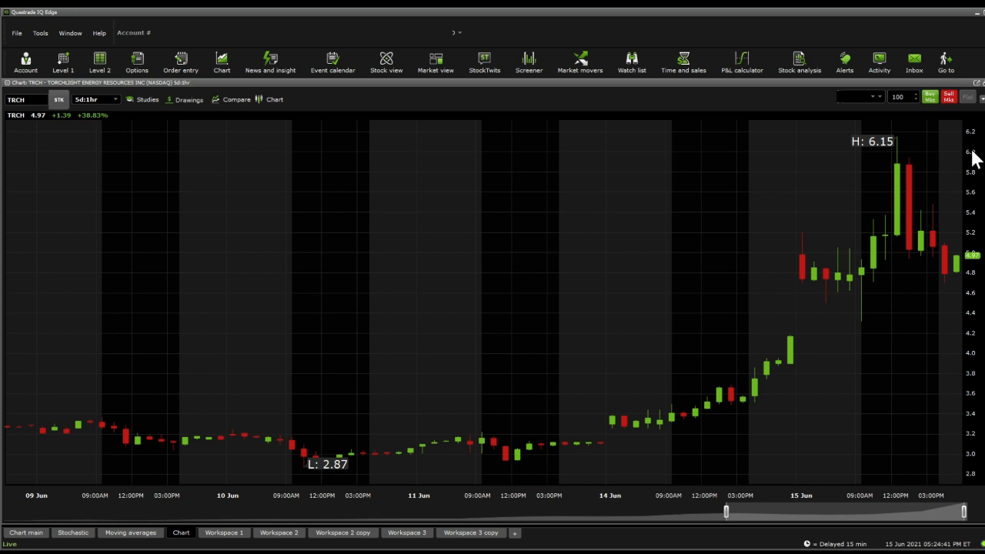
{"action": "mouse_move", "coordinate": [510, 255]}
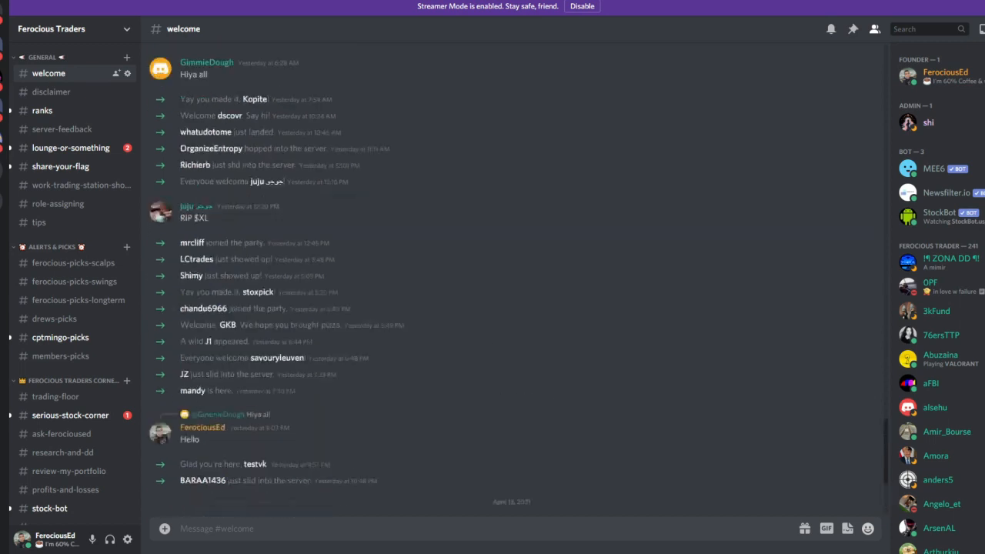
Visit #trading-floor, #ask-ferociused, #research-and-dd and #lounge-or-something, ending back in #trading-floor
{"action": "scroll", "scroll_direction": "down", "scroll_amount": 3}
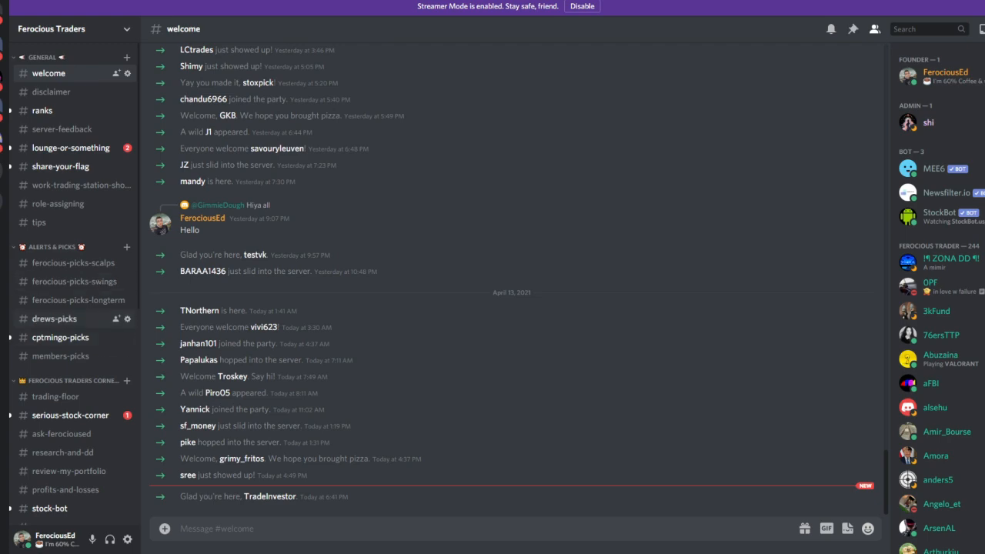
{"action": "left_click", "coordinate": [55, 397]}
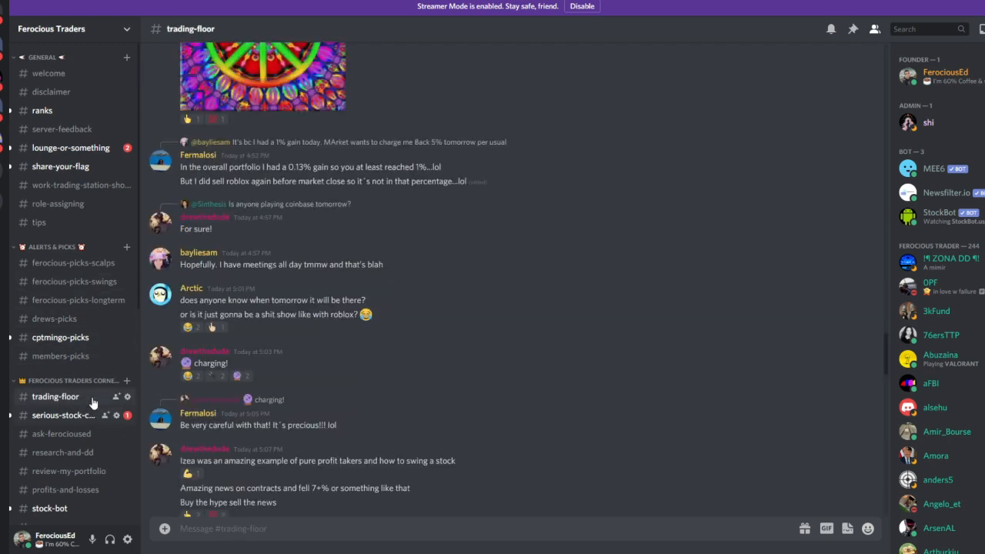
{"action": "scroll", "scroll_direction": "down", "scroll_amount": 3}
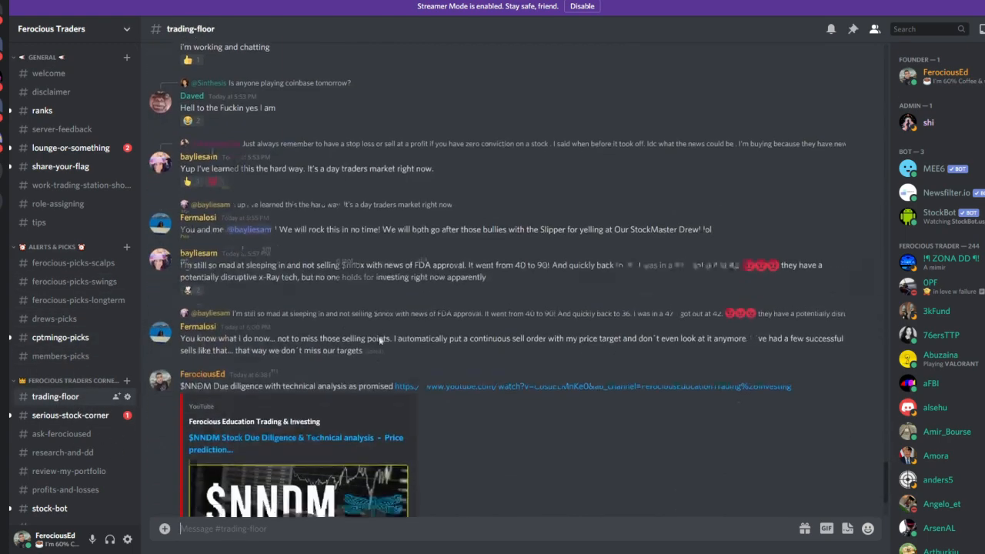
{"action": "scroll", "scroll_direction": "down", "scroll_amount": 3}
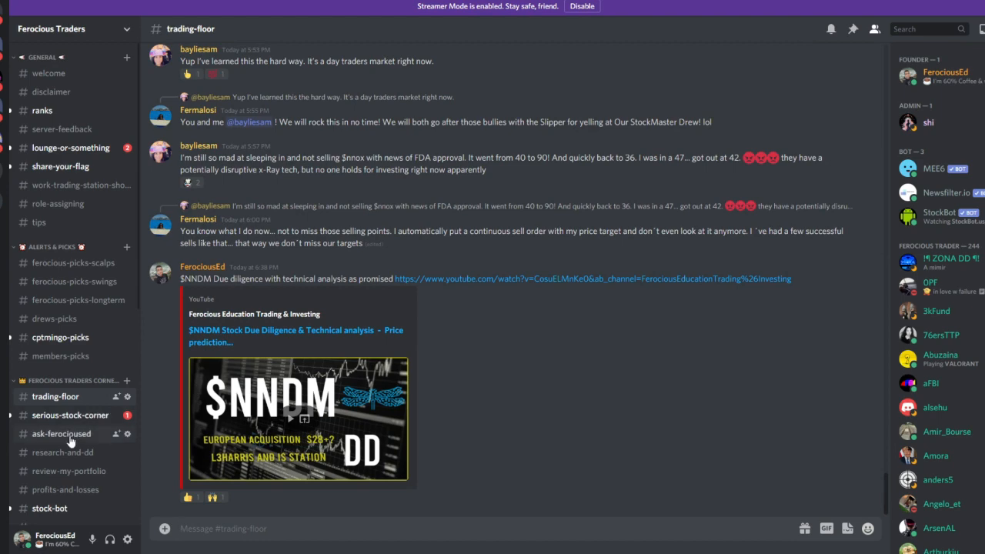
{"action": "left_click", "coordinate": [62, 433]}
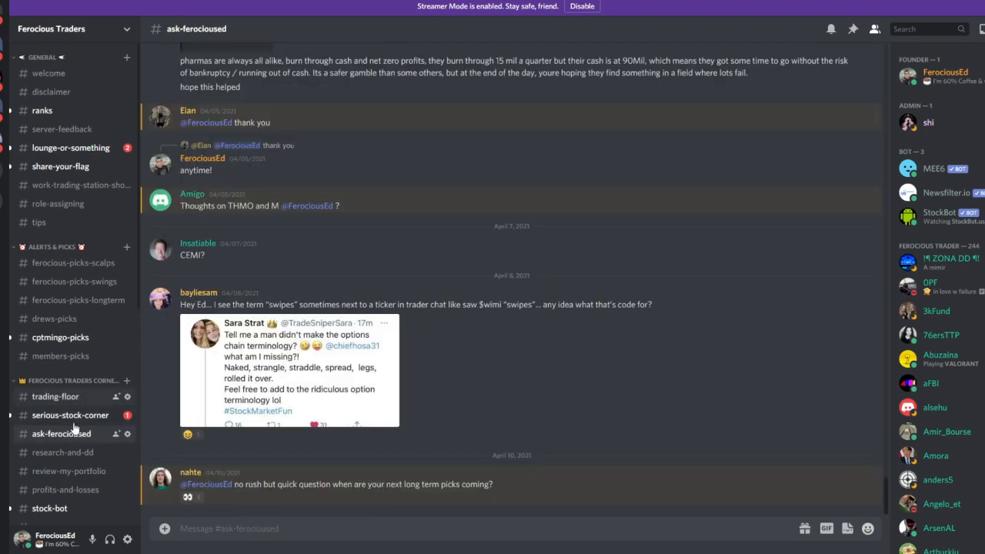
{"action": "left_click", "coordinate": [62, 452]}
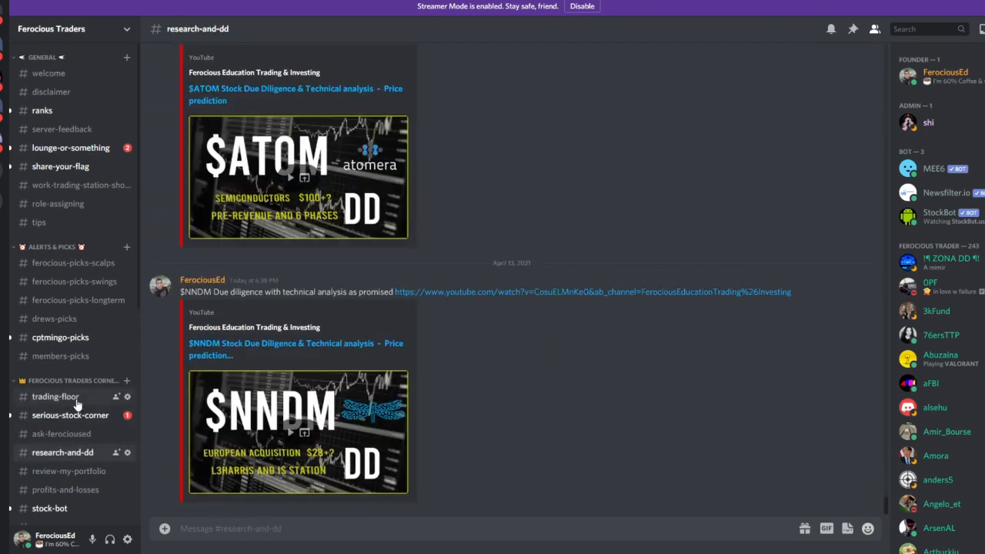
{"action": "left_click", "coordinate": [55, 397]}
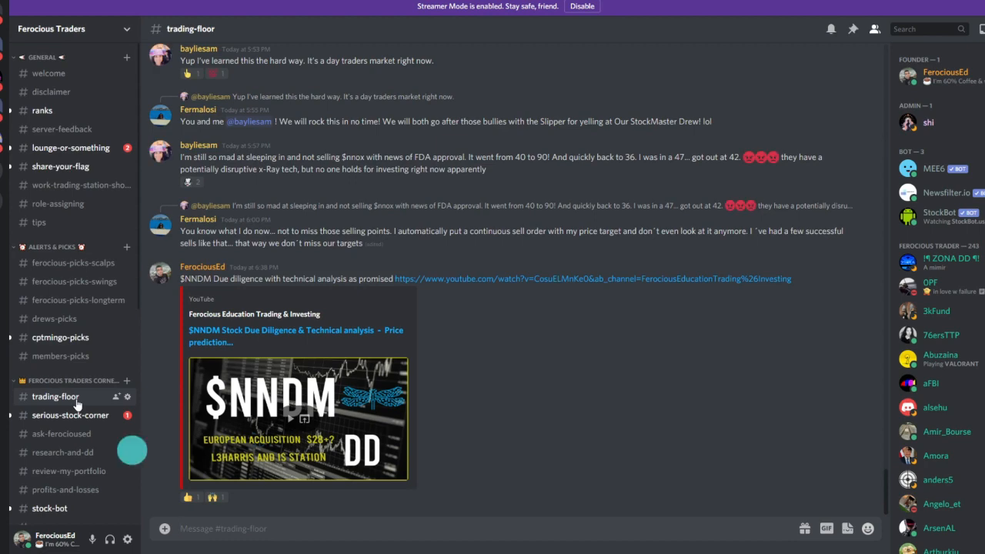
{"action": "left_click", "coordinate": [70, 147]}
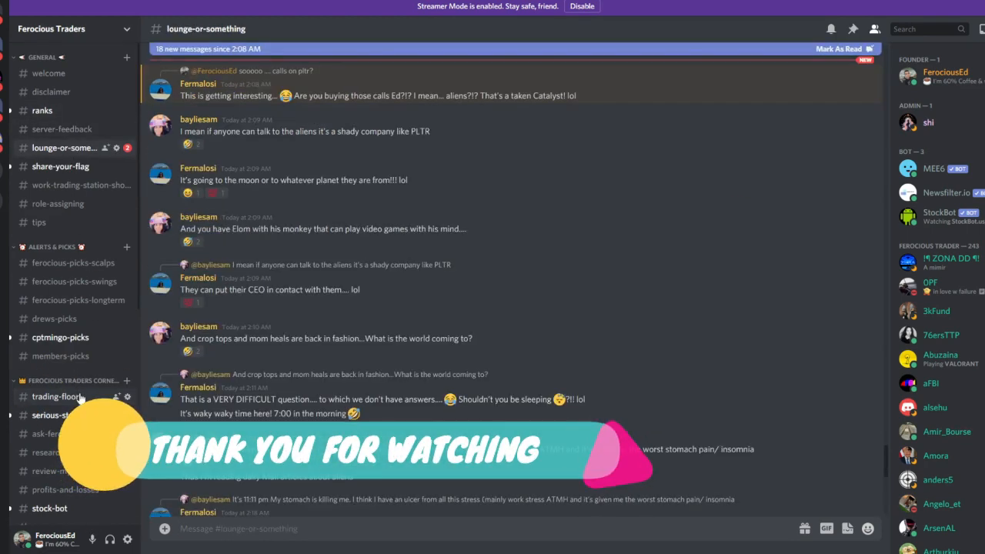
{"action": "left_click", "coordinate": [57, 397]}
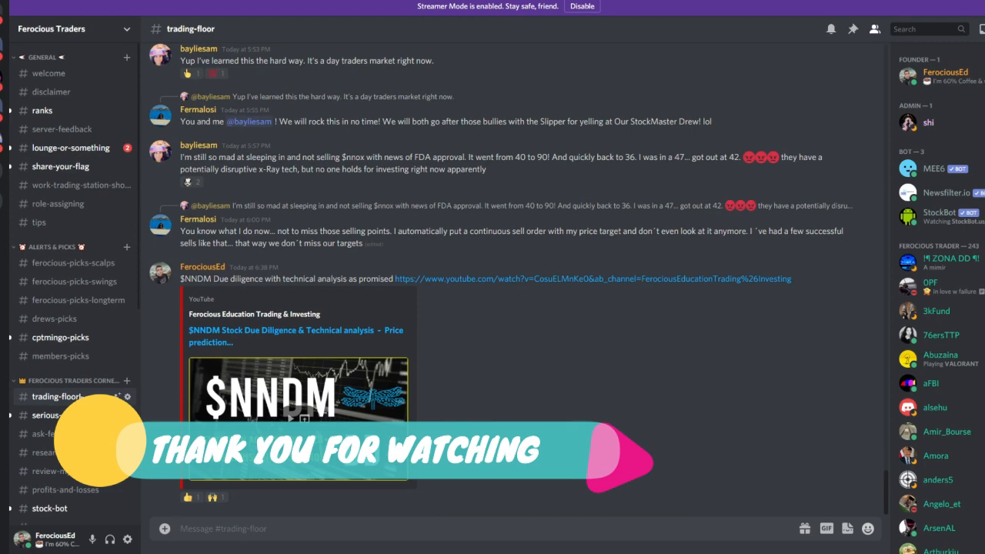